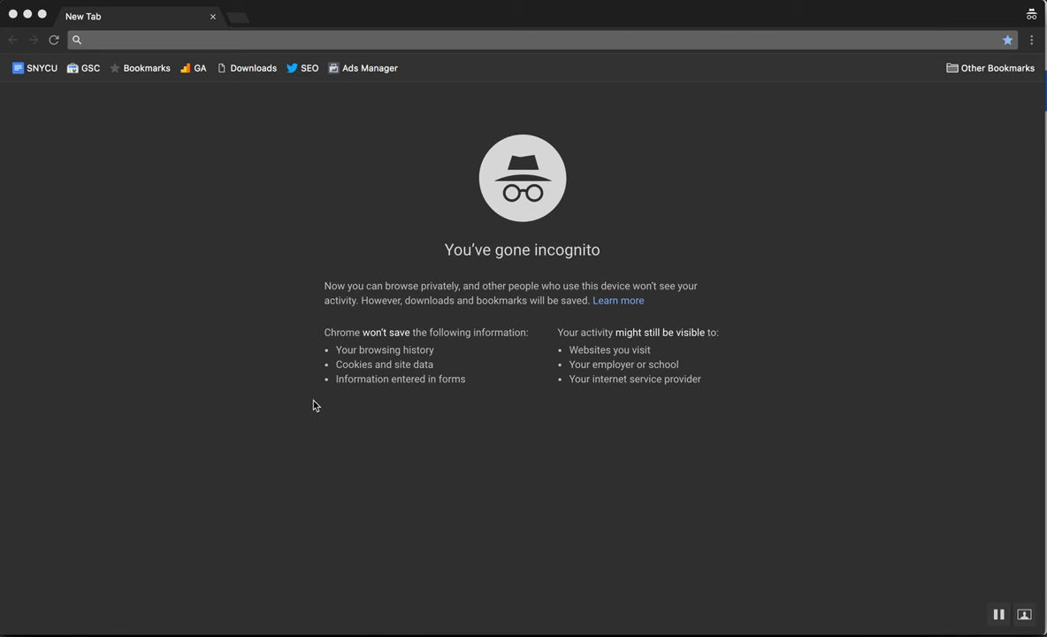
{"action": "mouse_move", "coordinate": [301, 399]}
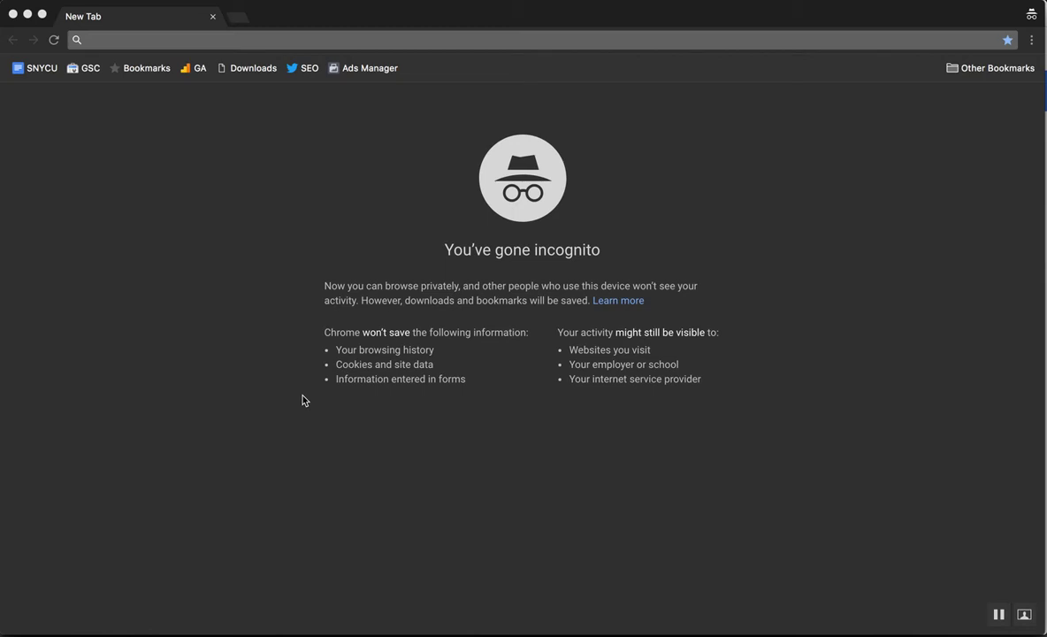
{"action": "mouse_move", "coordinate": [248, 251]}
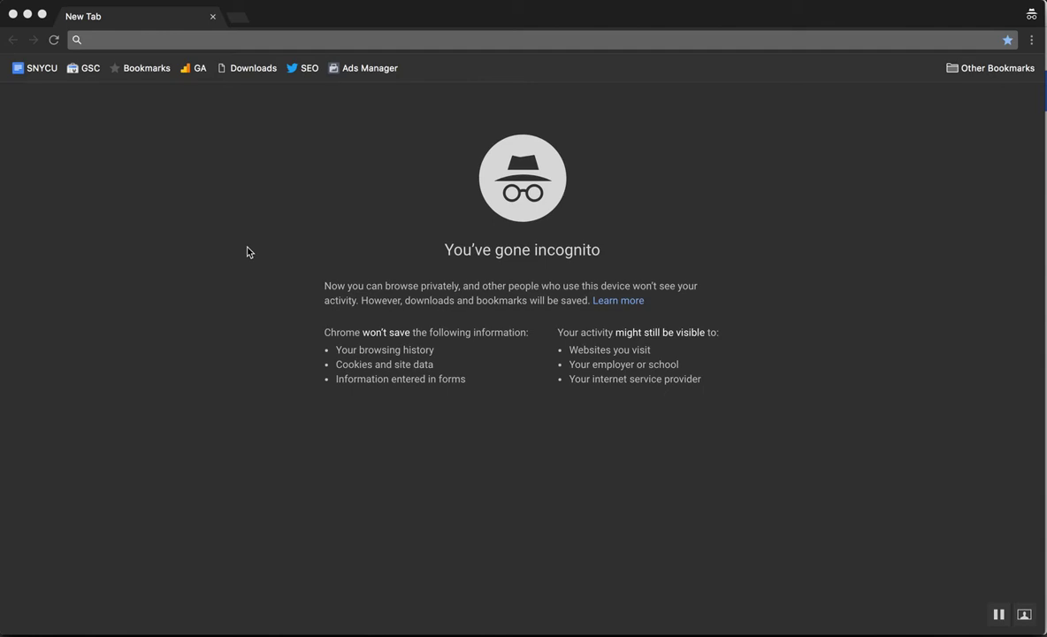
{"action": "mouse_move", "coordinate": [275, 43]}
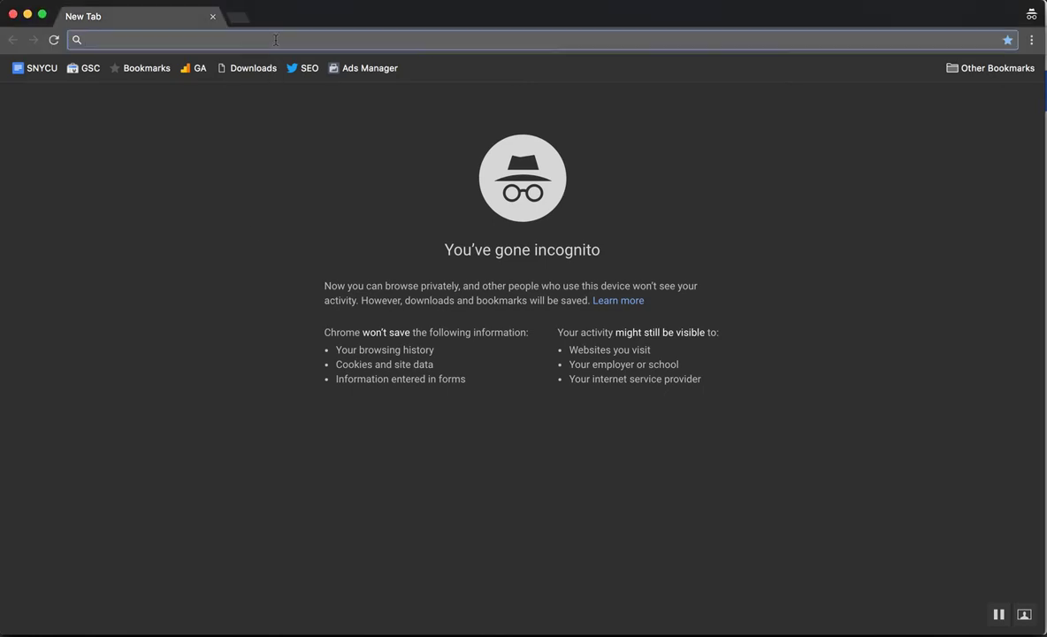
Search Google for 'buy samsung phone', block the location prompt and scroll the shopping results.
{"action": "left_click", "coordinate": [265, 39]}
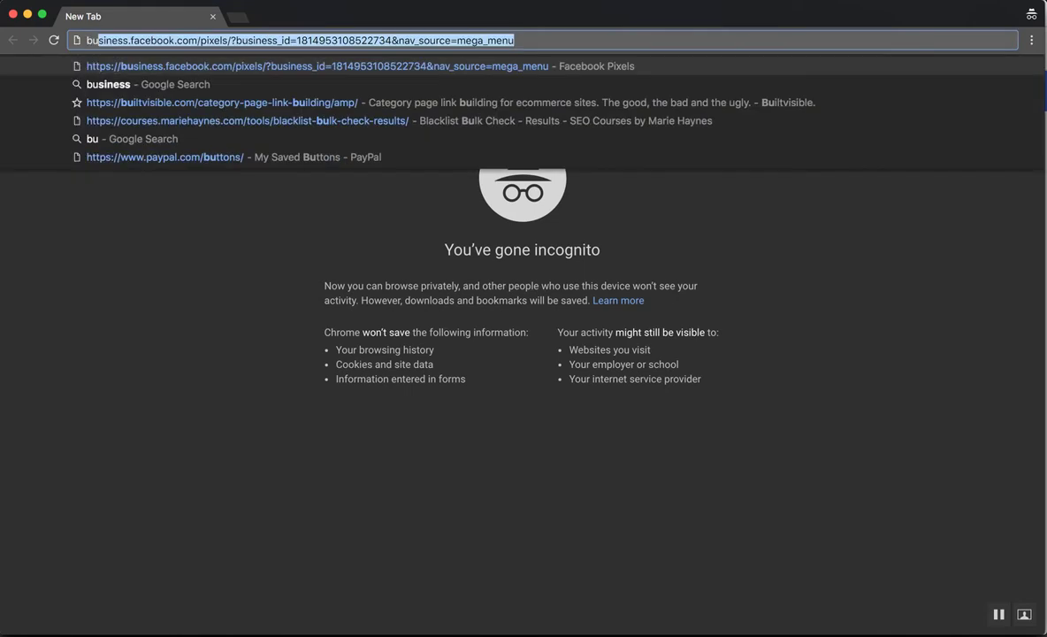
{"action": "type", "text": "buy"}
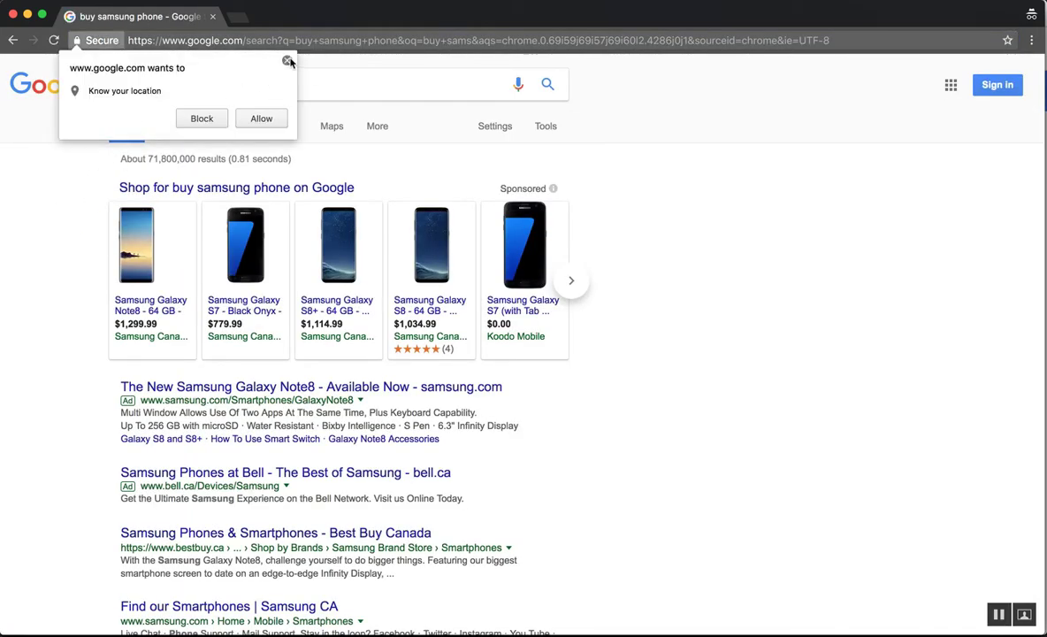
{"action": "left_click", "coordinate": [288, 60]}
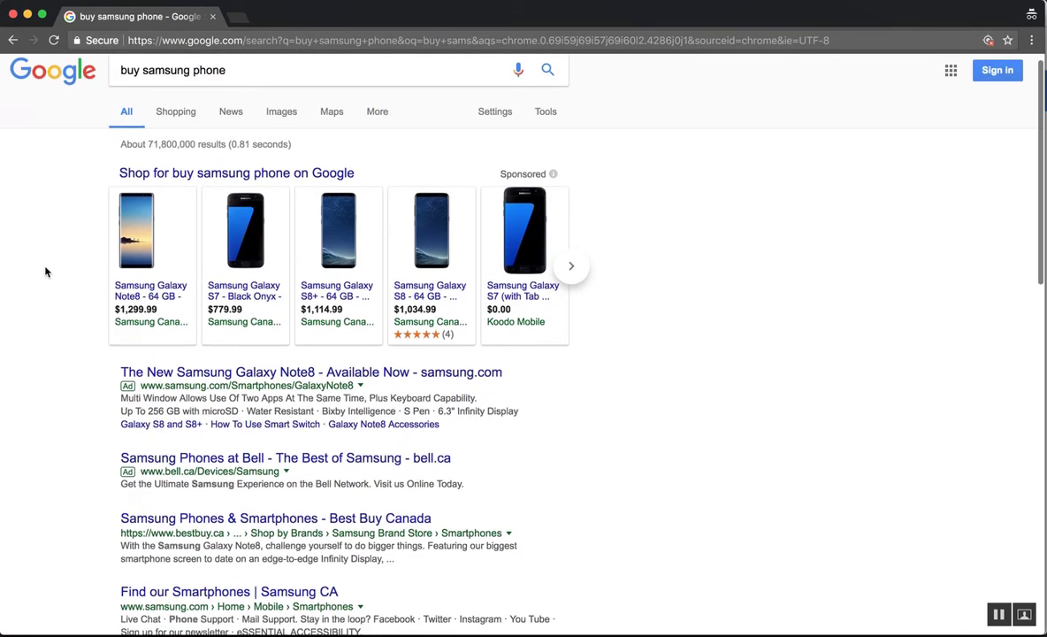
{"action": "scroll", "scroll_direction": "down", "scroll_amount": 3}
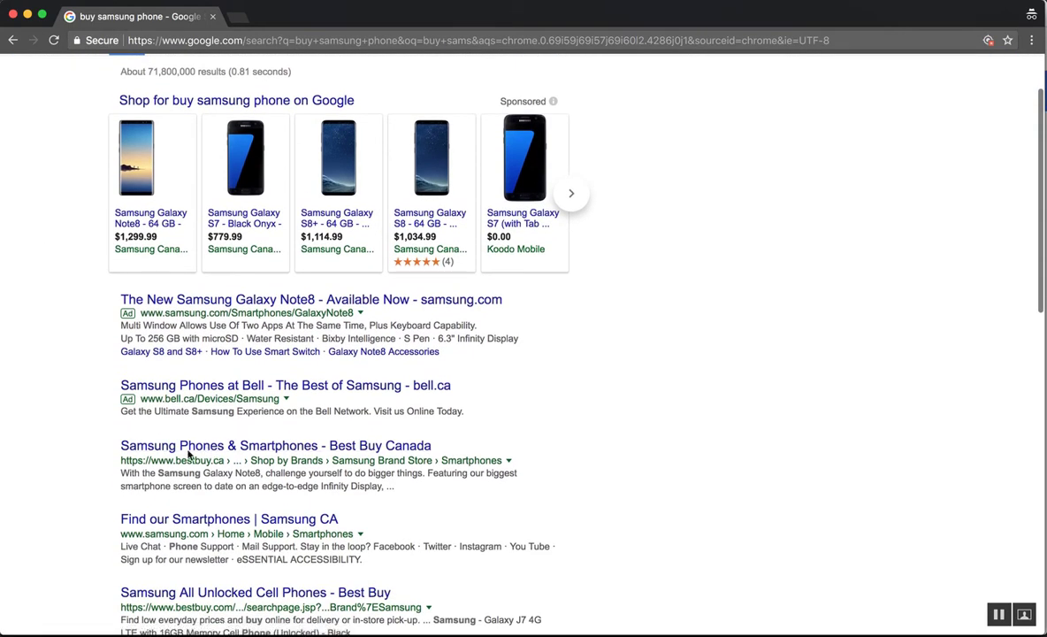
{"action": "scroll", "scroll_direction": "down", "scroll_amount": 3}
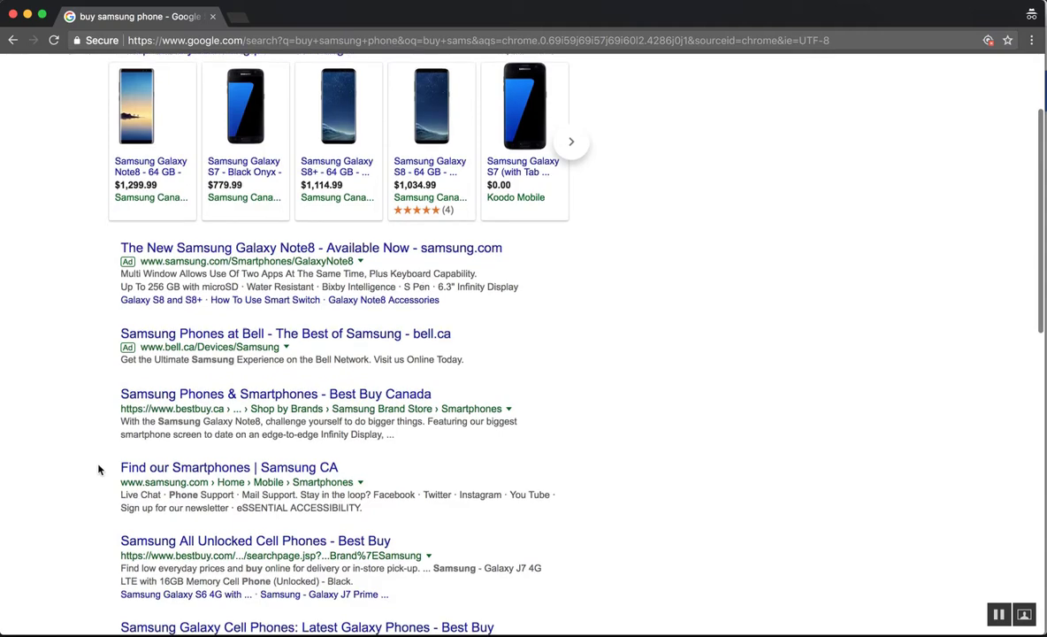
{"action": "scroll", "scroll_direction": "down", "scroll_amount": 3}
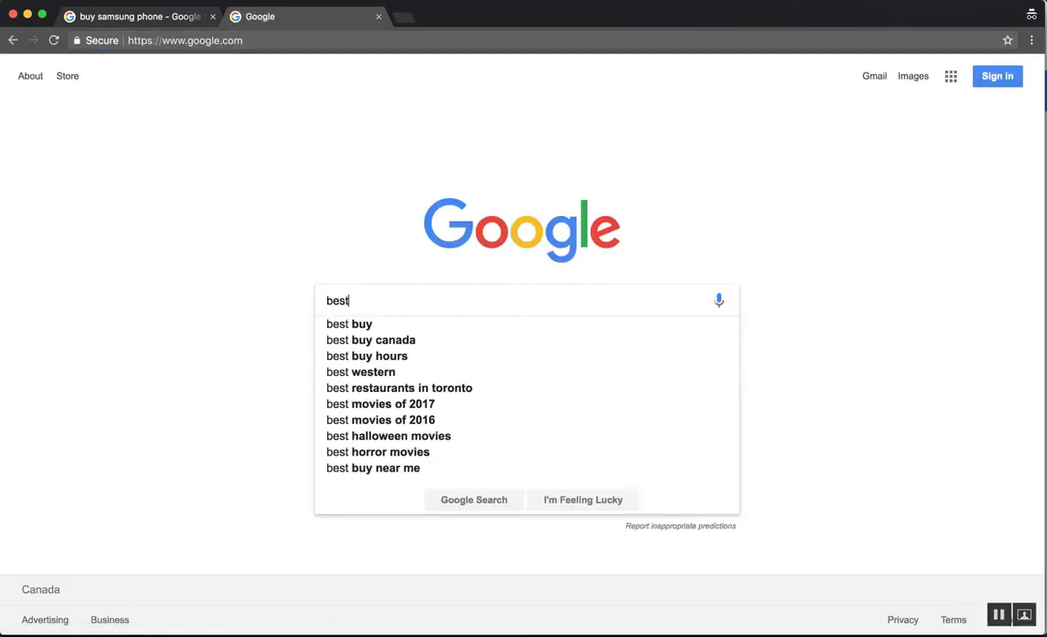
Run the 'buy samsung phone' search again in a second google.com tab and review the results.
{"action": "type", "text": "buy samsung phon"}
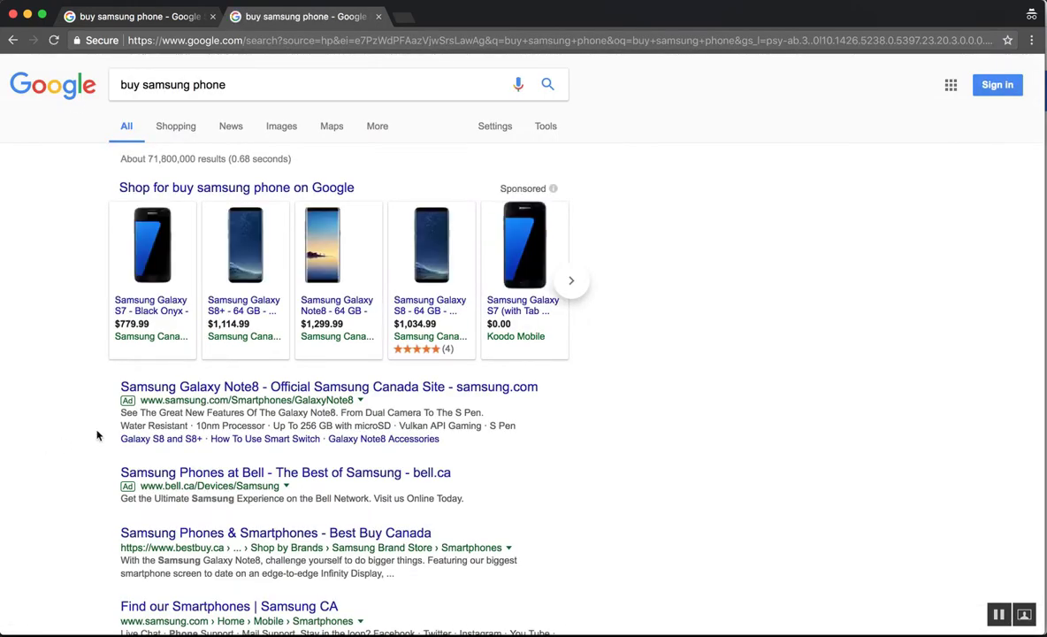
{"action": "scroll", "scroll_direction": "down", "scroll_amount": 3}
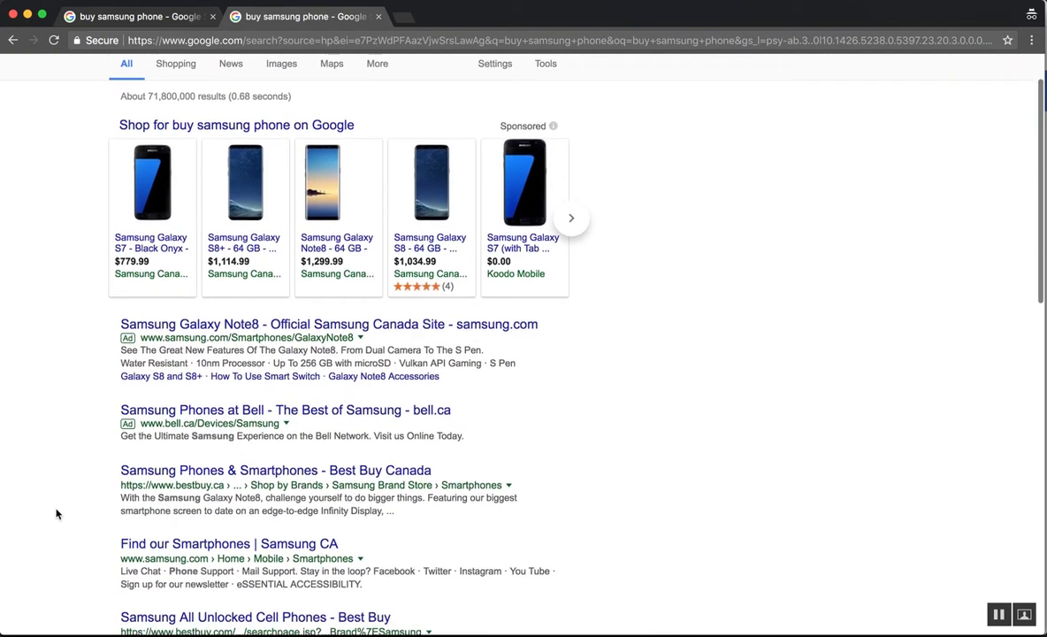
{"action": "scroll", "scroll_direction": "up", "scroll_amount": 3}
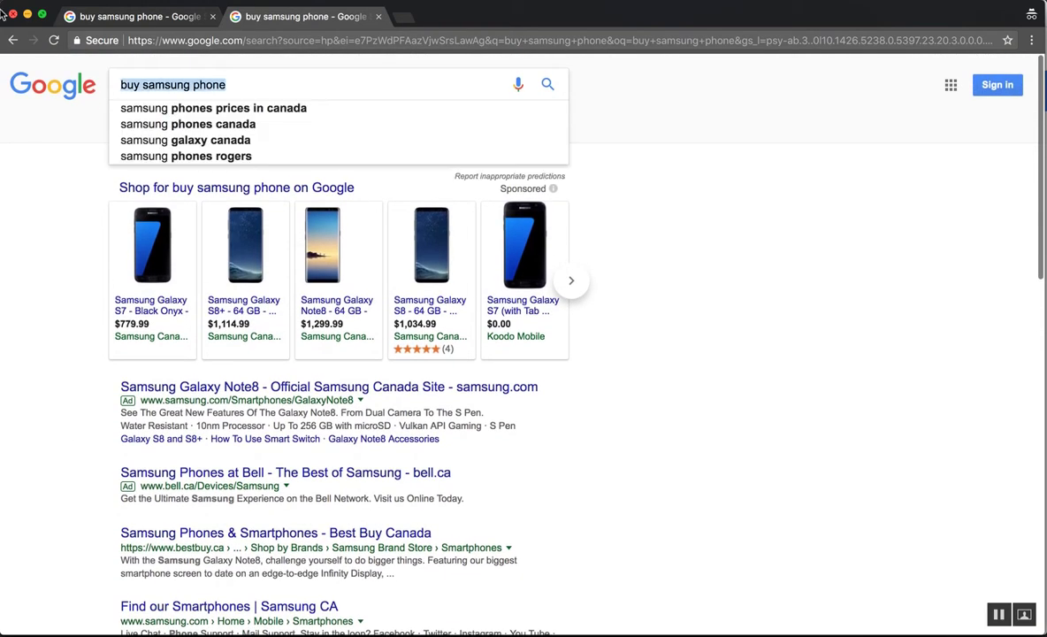
{"action": "mouse_move", "coordinate": [329, 49]}
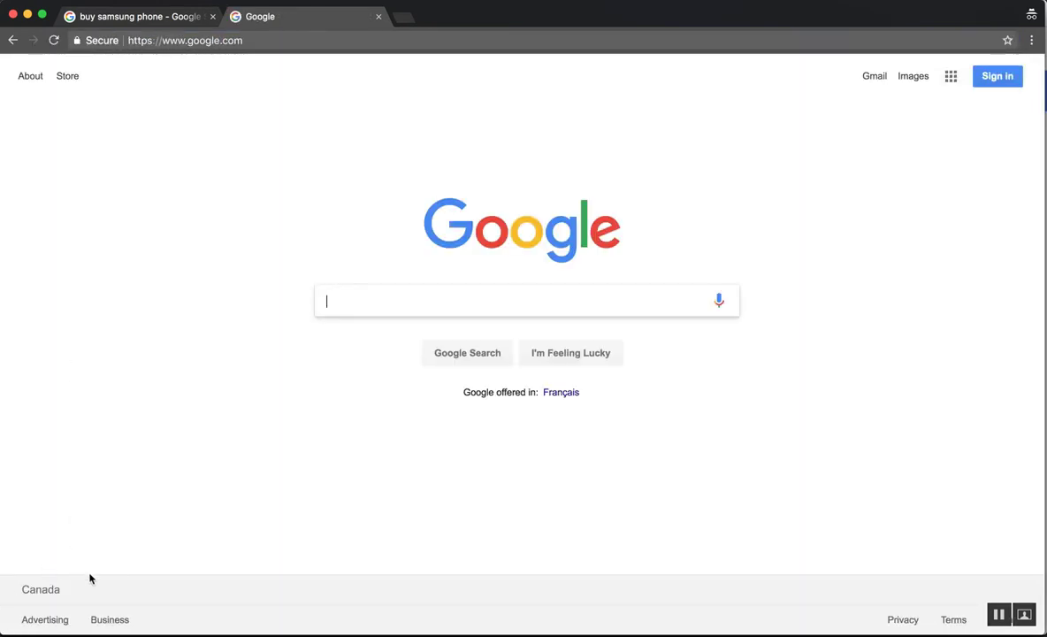
{"action": "mouse_move", "coordinate": [18, 587]}
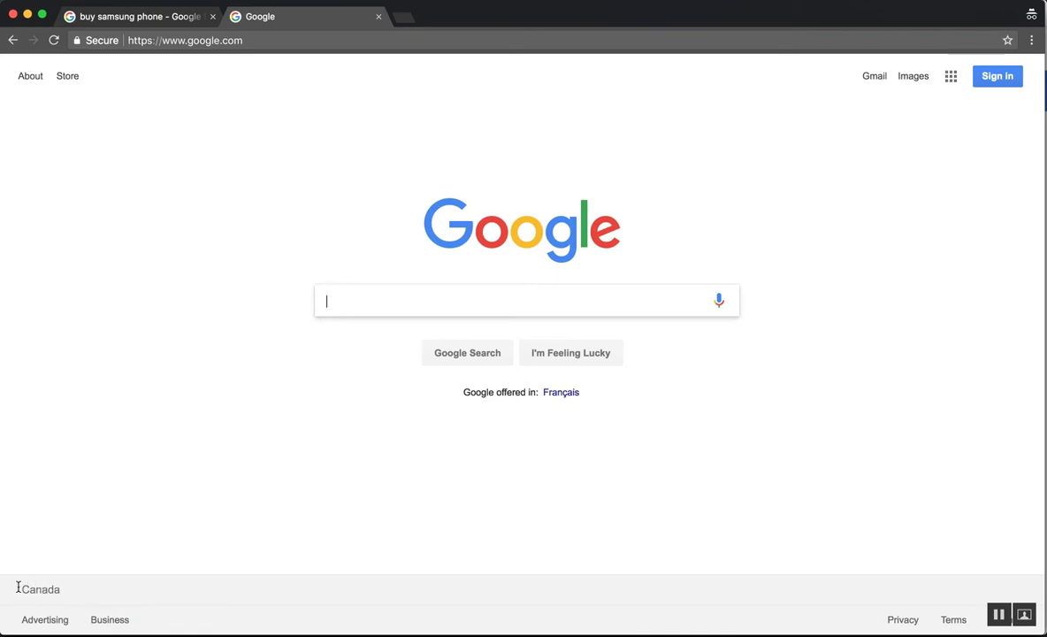
{"action": "mouse_move", "coordinate": [180, 470]}
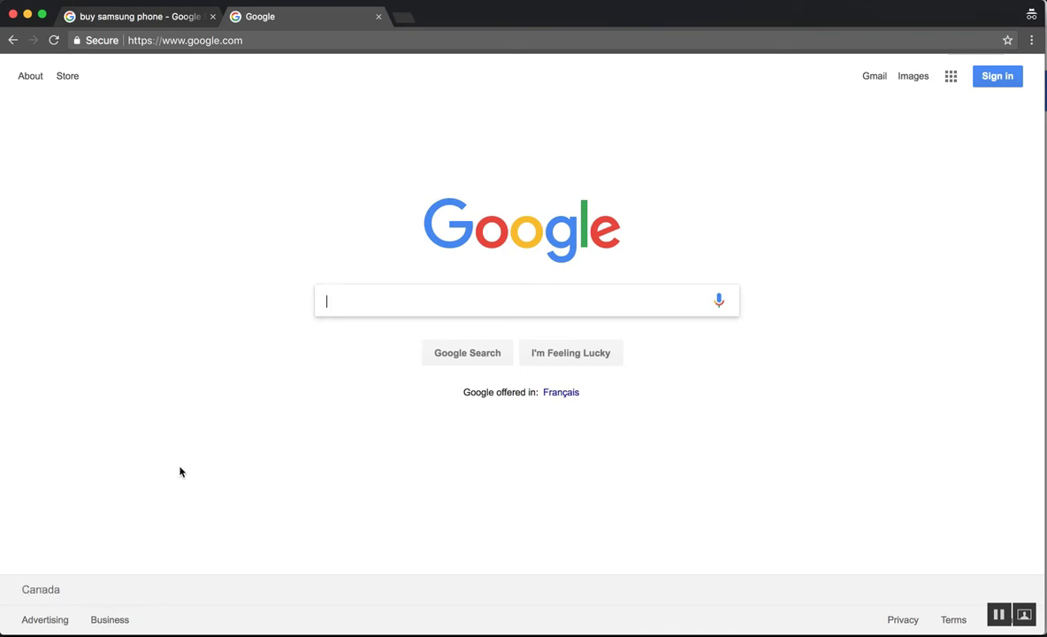
{"action": "mouse_move", "coordinate": [211, 307]}
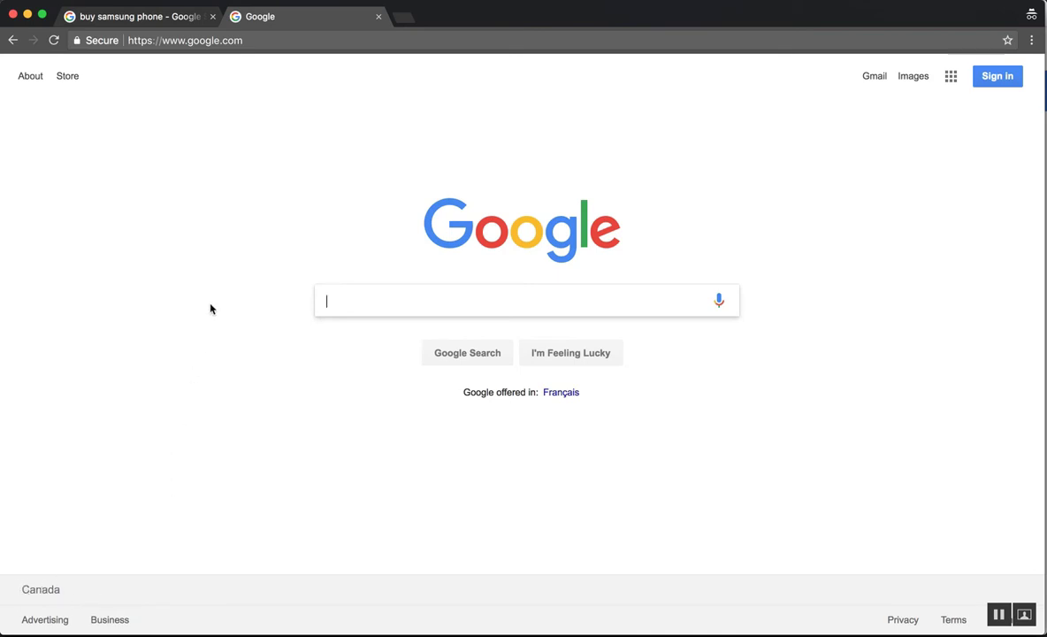
{"action": "mouse_move", "coordinate": [198, 237]}
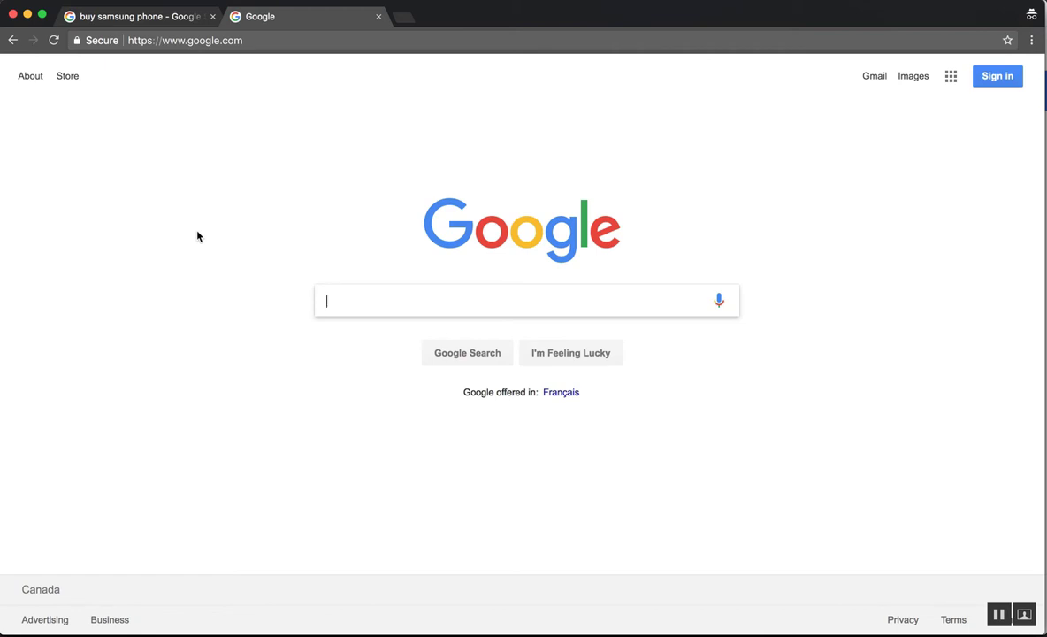
{"action": "mouse_move", "coordinate": [294, 60]}
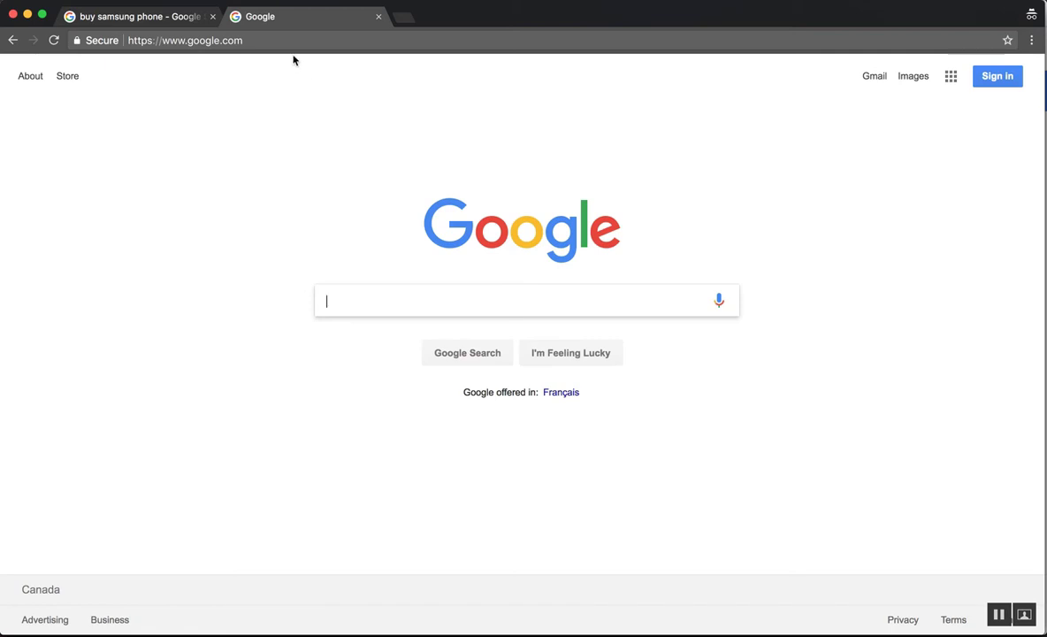
{"action": "mouse_move", "coordinate": [304, 106]}
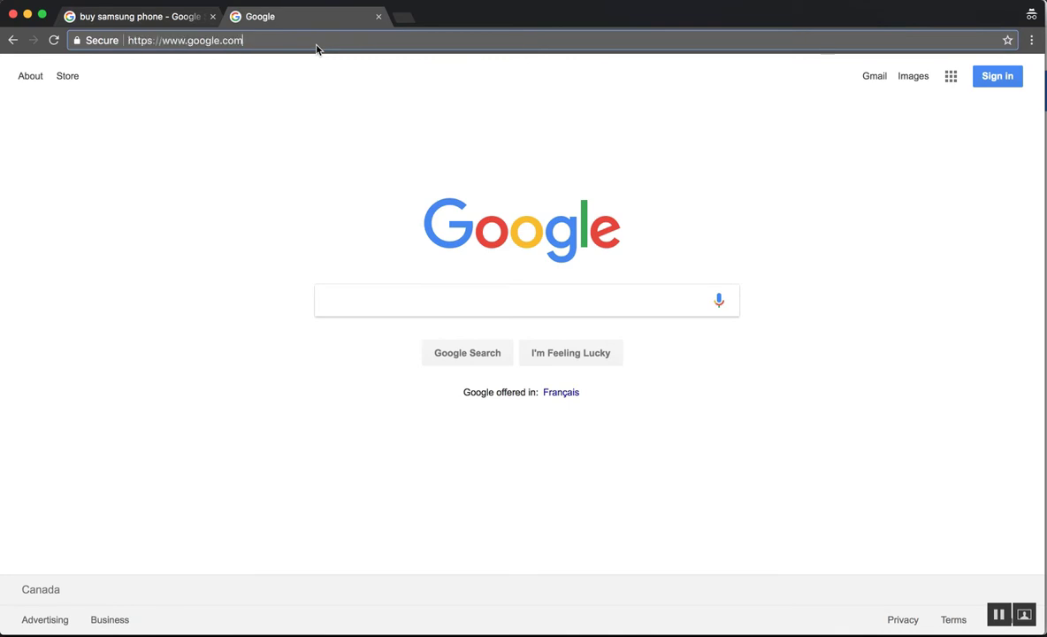
Load the Google homepage localized to the United States via google.com/?gl=us.
{"action": "left_click", "coordinate": [184, 39]}
{"action": "type", "text": "/"}
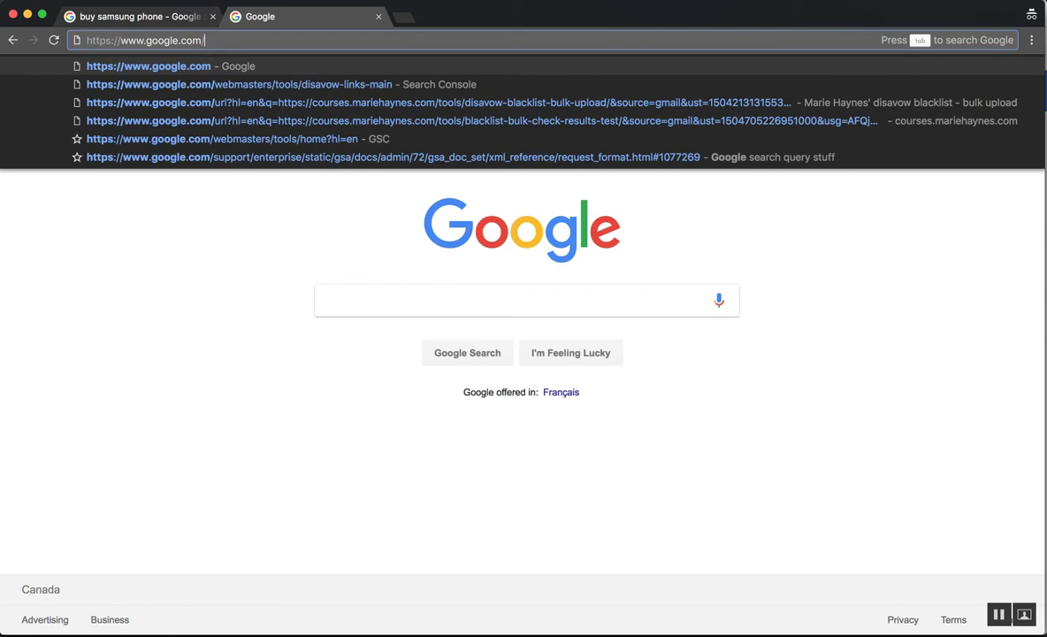
{"action": "type", "text": "?"}
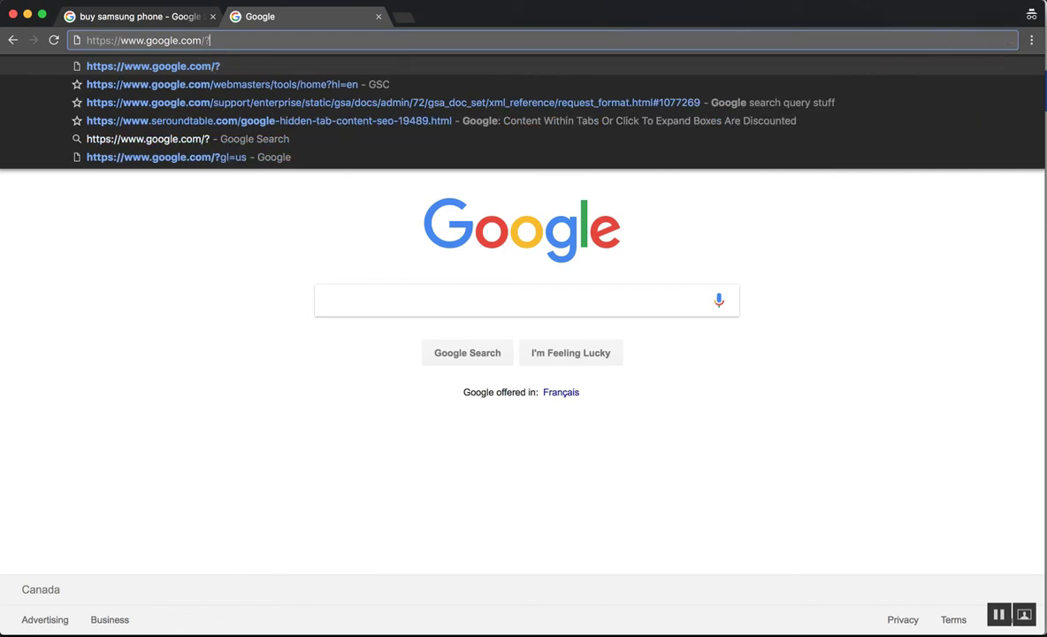
{"action": "type", "text": "gl=us"}
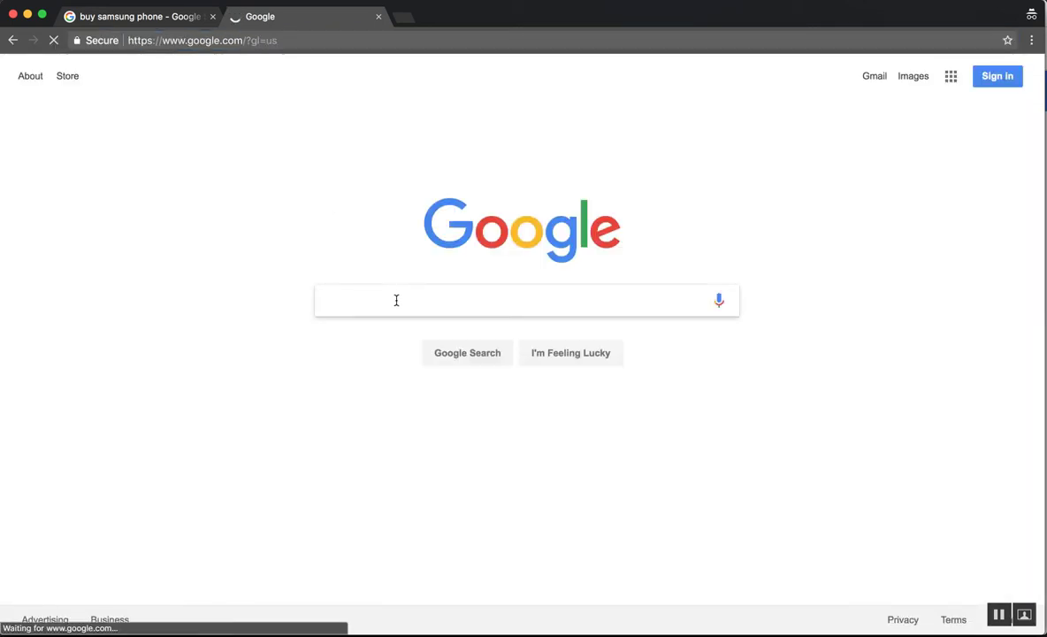
Search 'buy samsung phone' on the US-localized page and select the results address for replacing.
{"action": "type", "text": "buy samsu"}
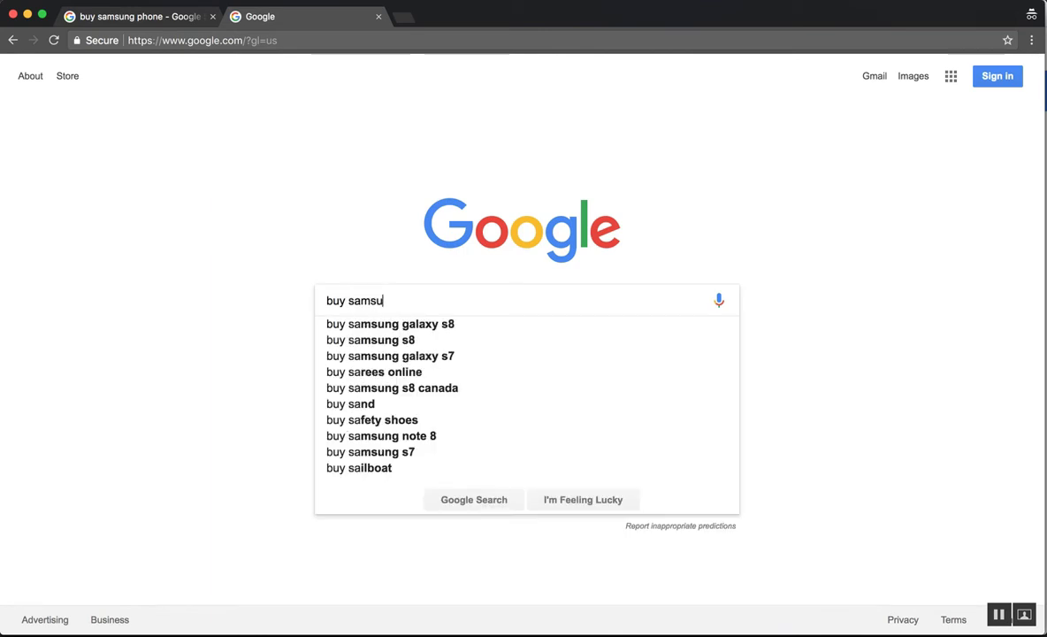
{"action": "key", "text": "Return"}
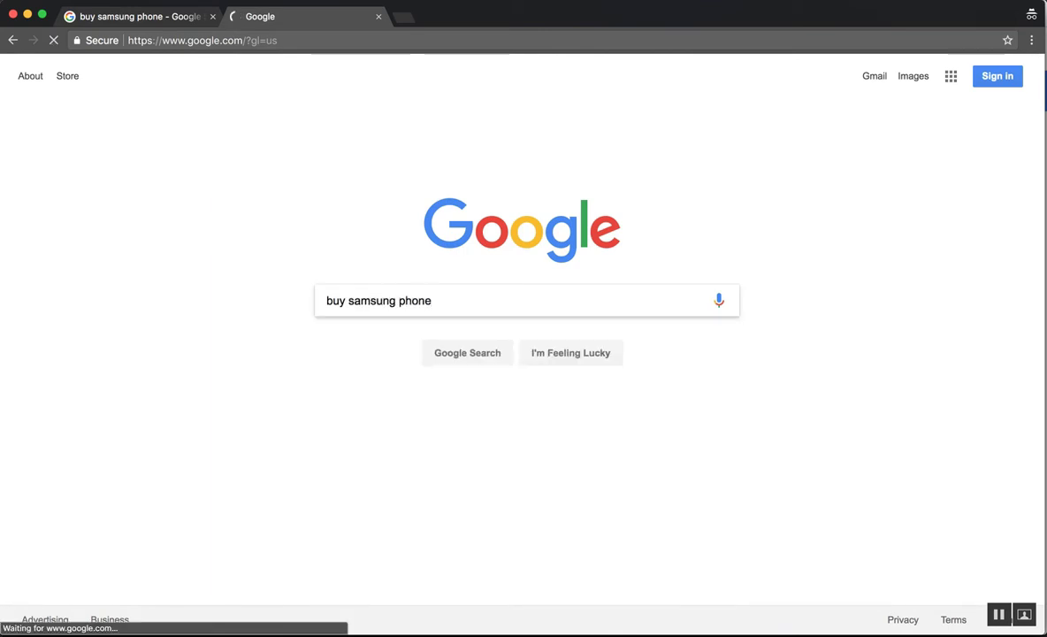
{"action": "left_click", "coordinate": [466, 352]}
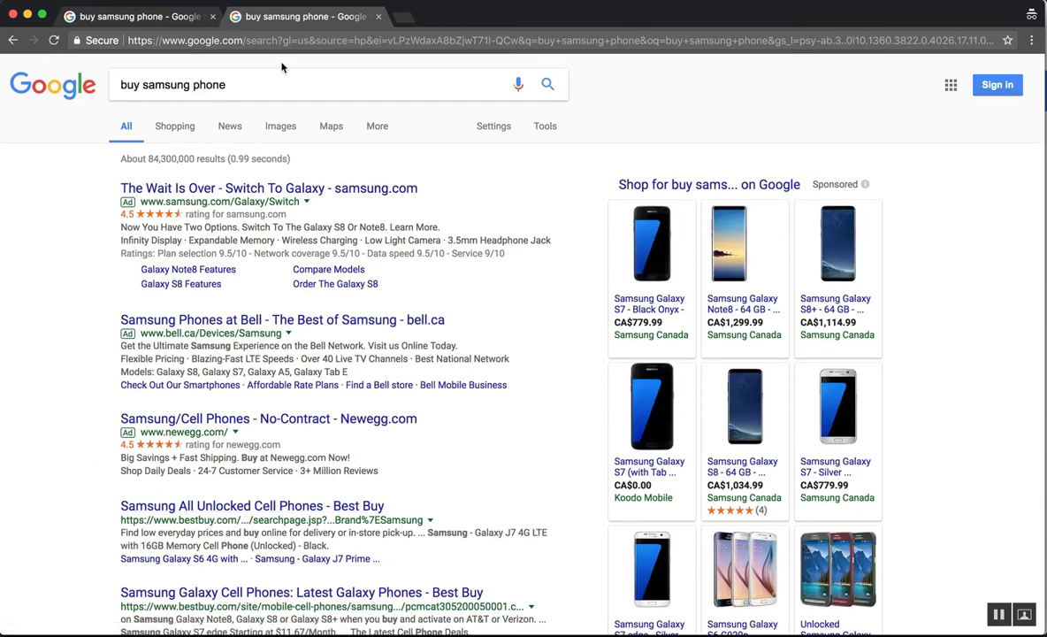
{"action": "mouse_move", "coordinate": [469, 163]}
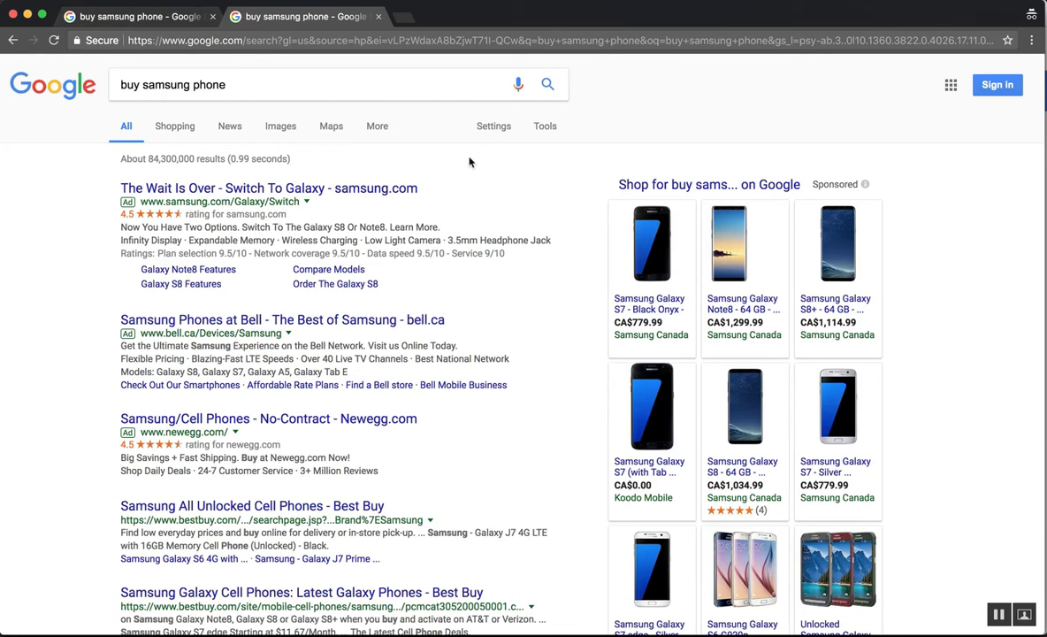
{"action": "left_click", "coordinate": [565, 39]}
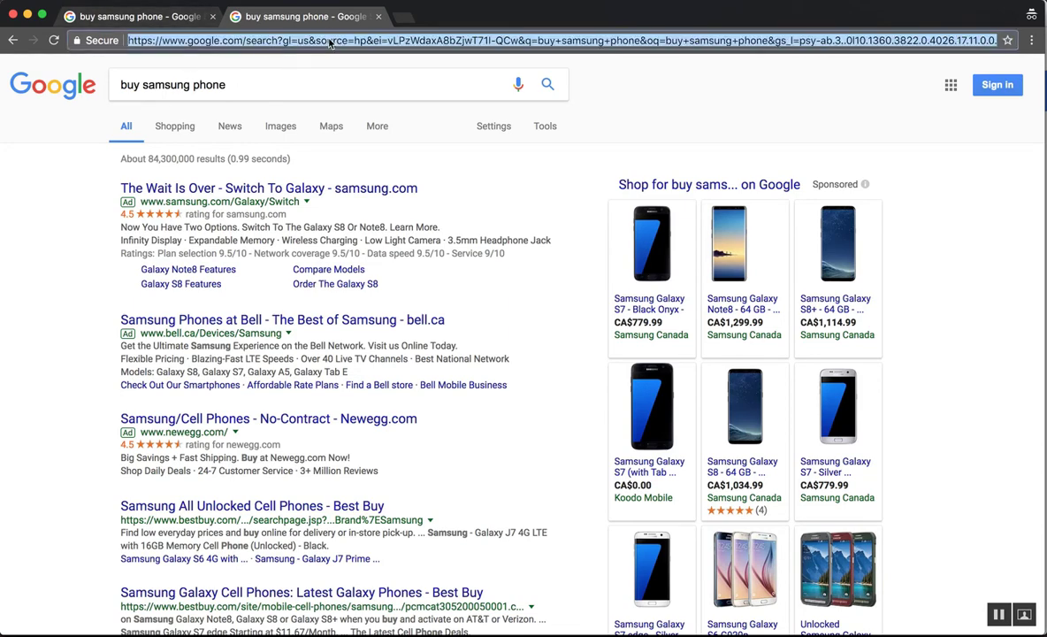
{"action": "type", "text": "google.ca"}
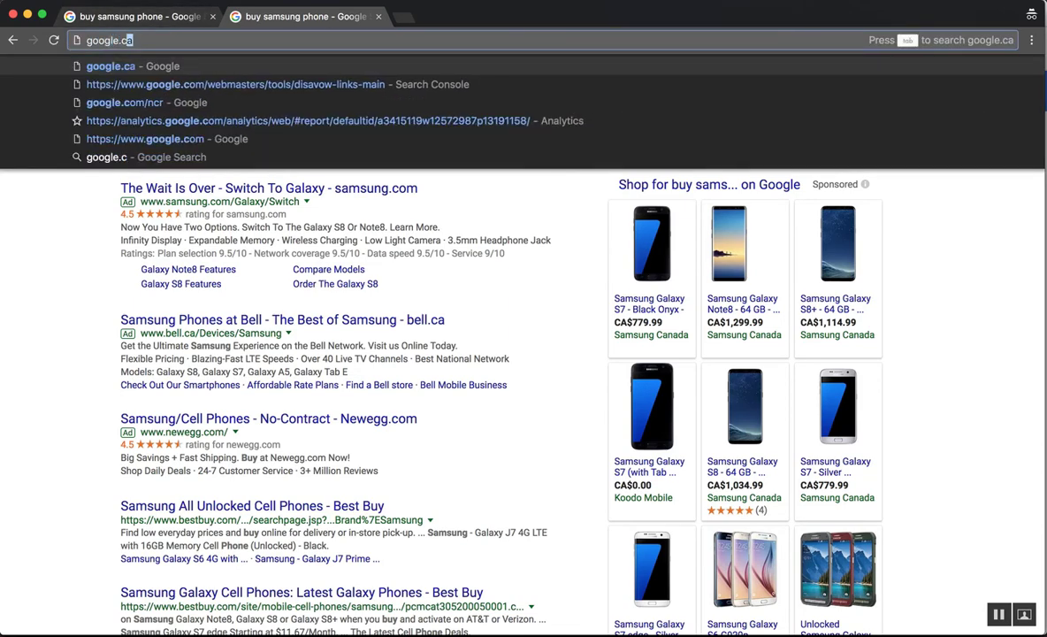
{"action": "type", "text": "google.com/?gl=us"}
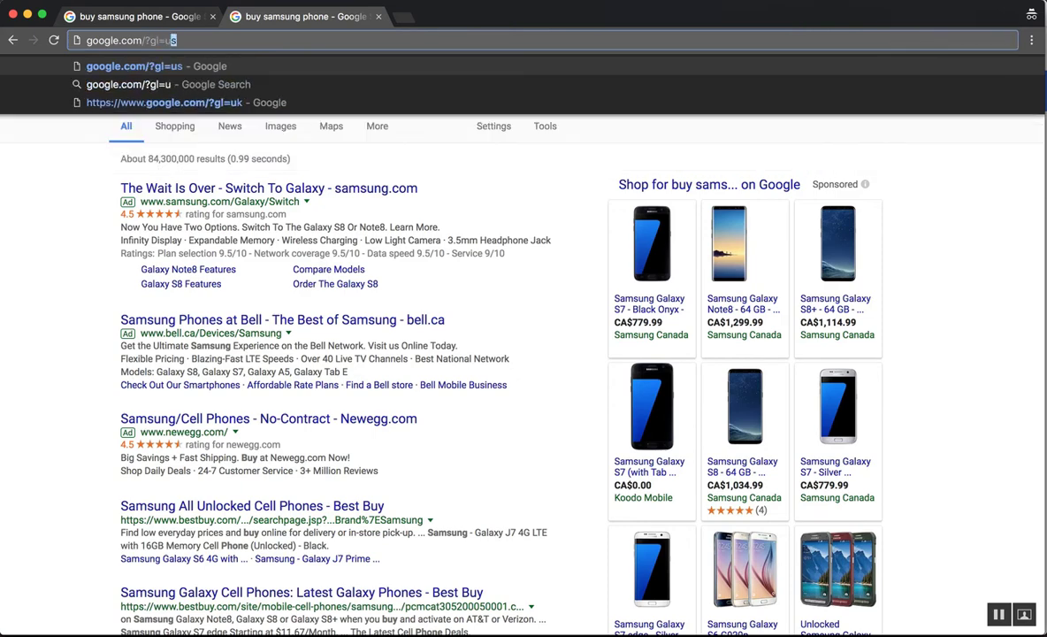
{"action": "left_click", "coordinate": [173, 101]}
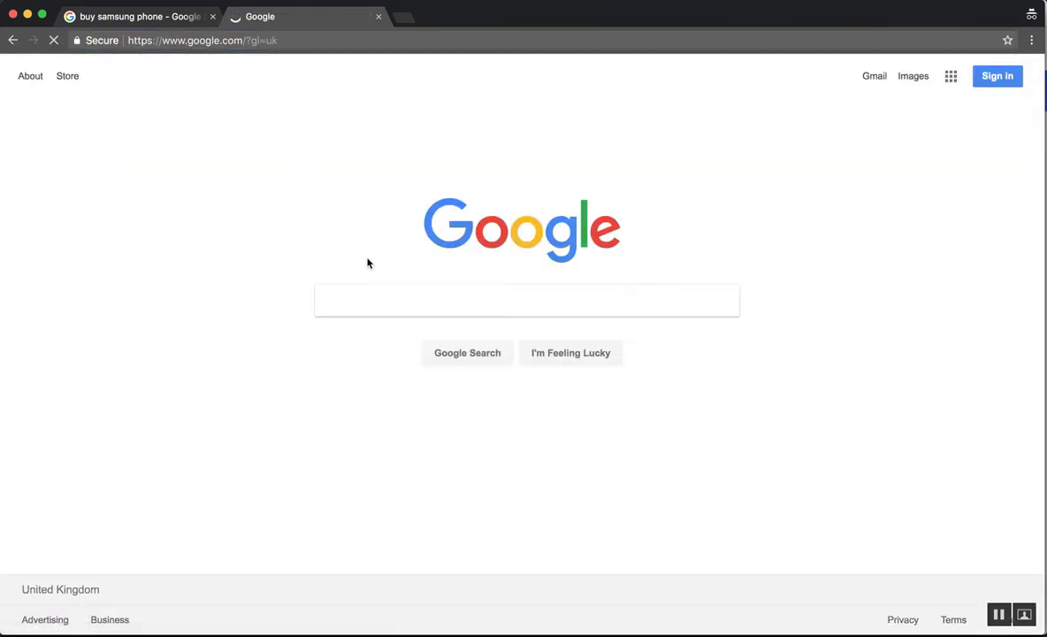
{"action": "type", "text": "buy s"}
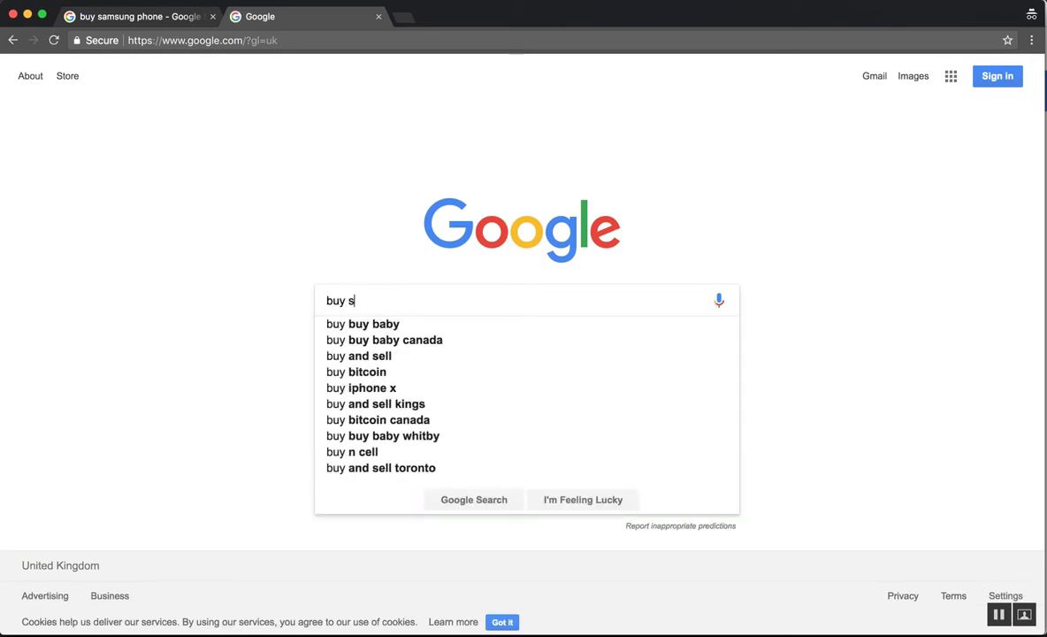
{"action": "type", "text": "amsung phone"}
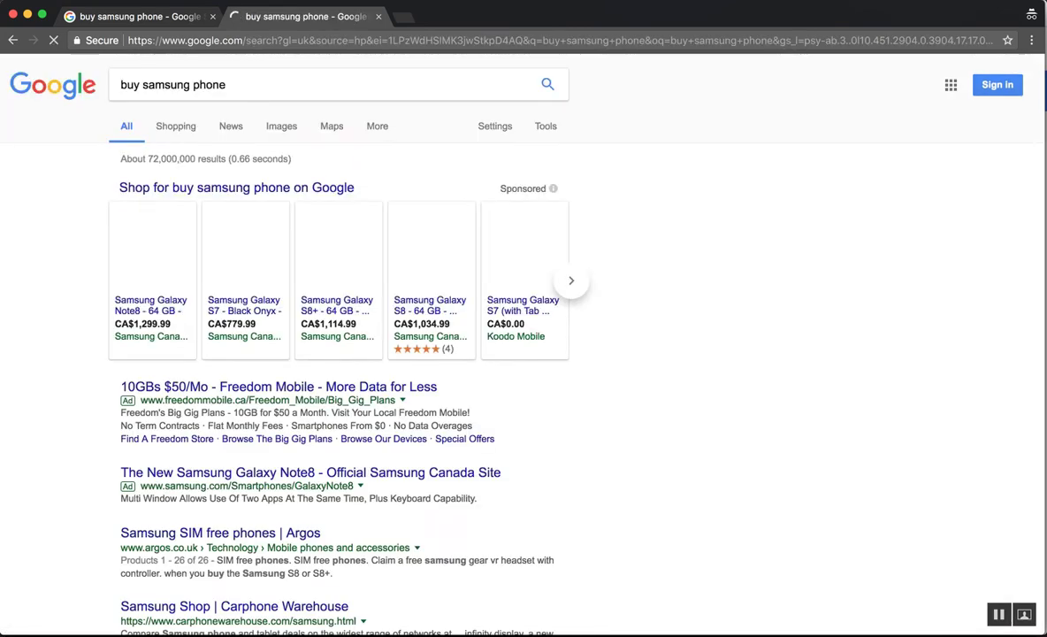
{"action": "scroll", "scroll_direction": "down", "scroll_amount": 3}
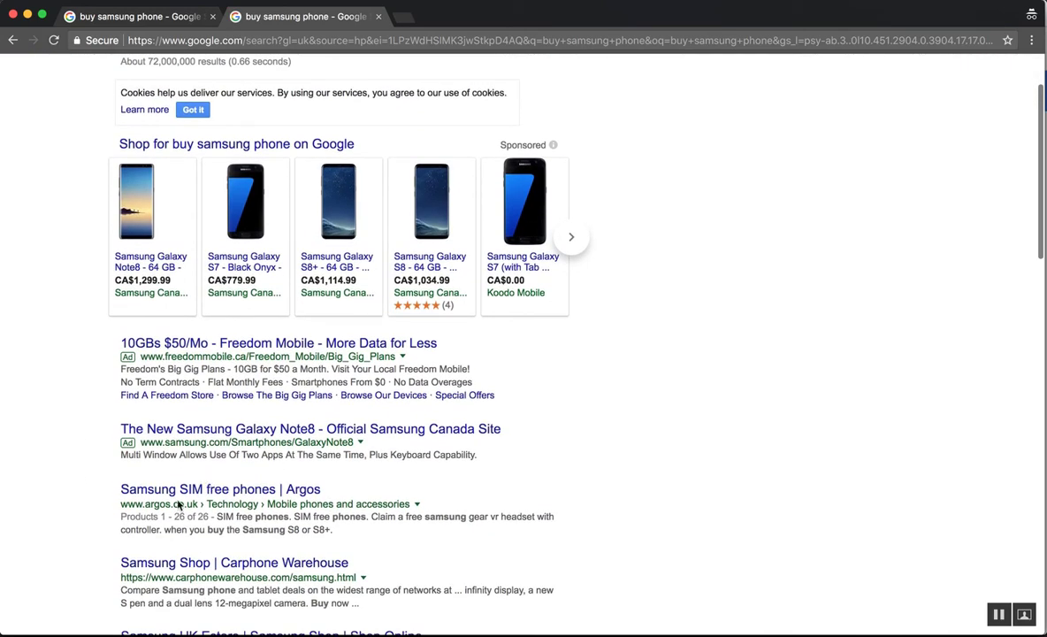
{"action": "scroll", "scroll_direction": "down", "scroll_amount": 3}
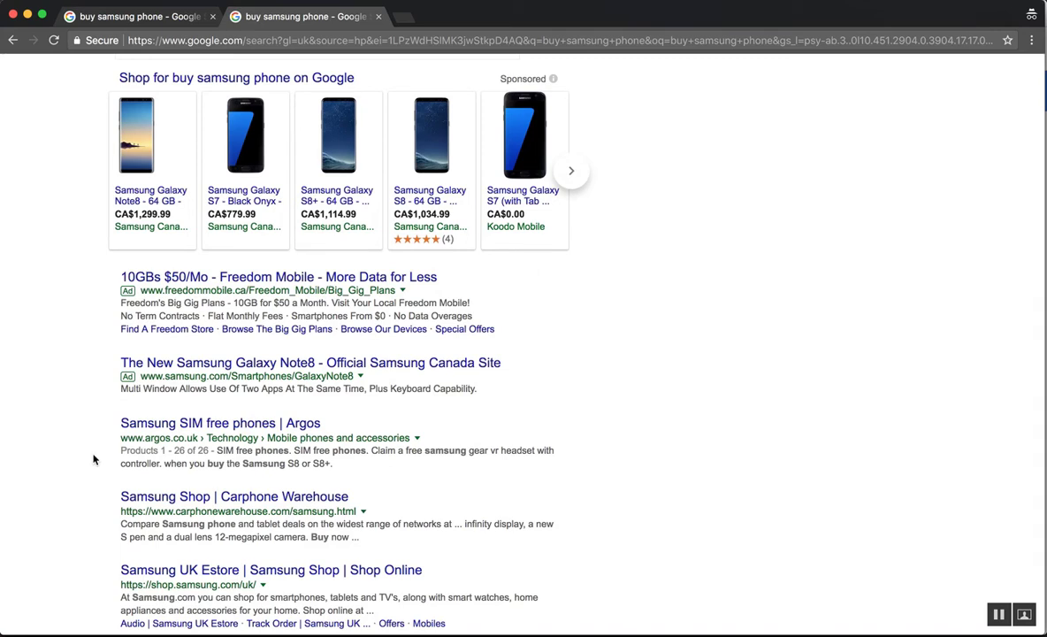
{"action": "mouse_move", "coordinate": [405, 21]}
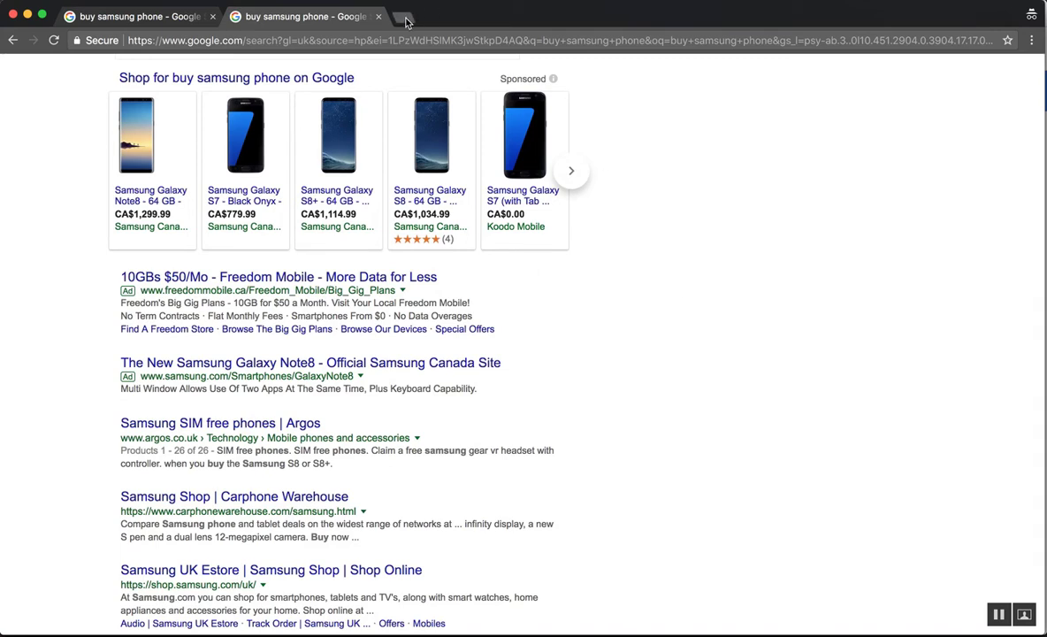
{"action": "mouse_move", "coordinate": [403, 22]}
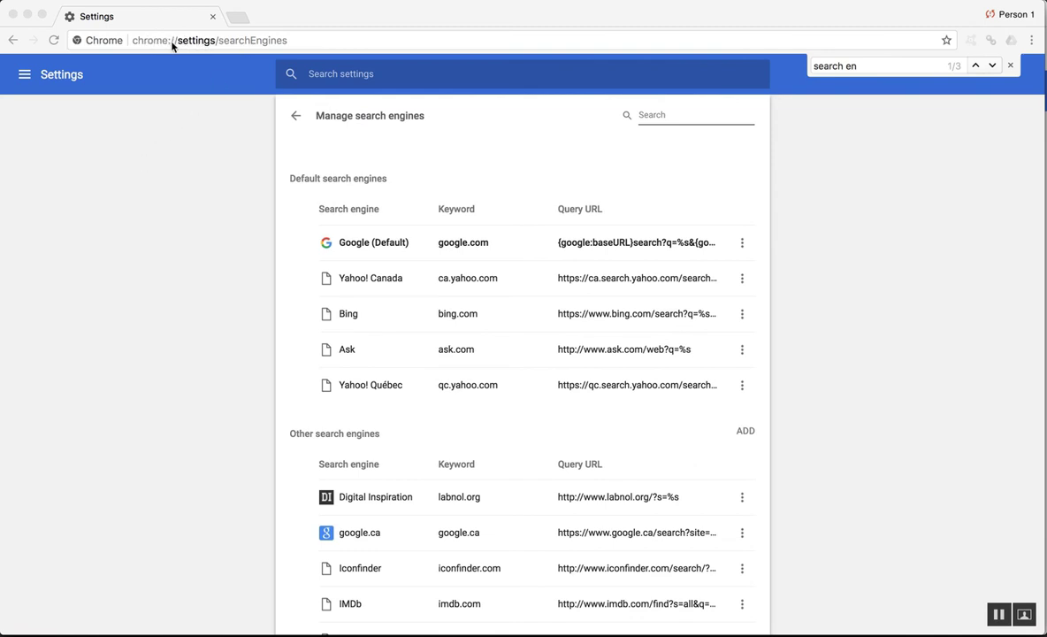
{"action": "mouse_move", "coordinate": [251, 46]}
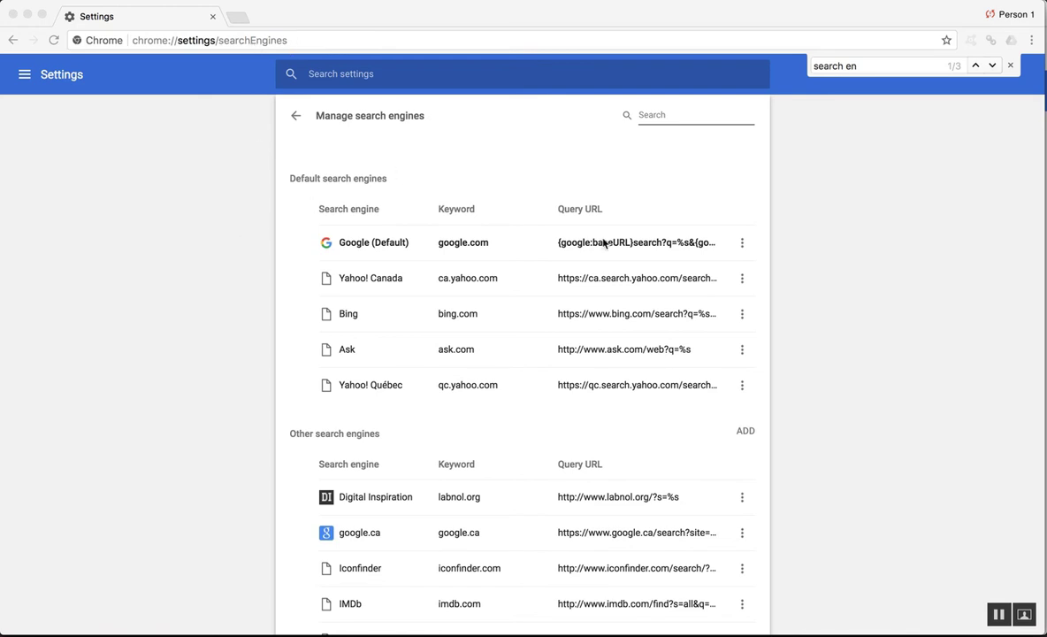
{"action": "mouse_move", "coordinate": [746, 431]}
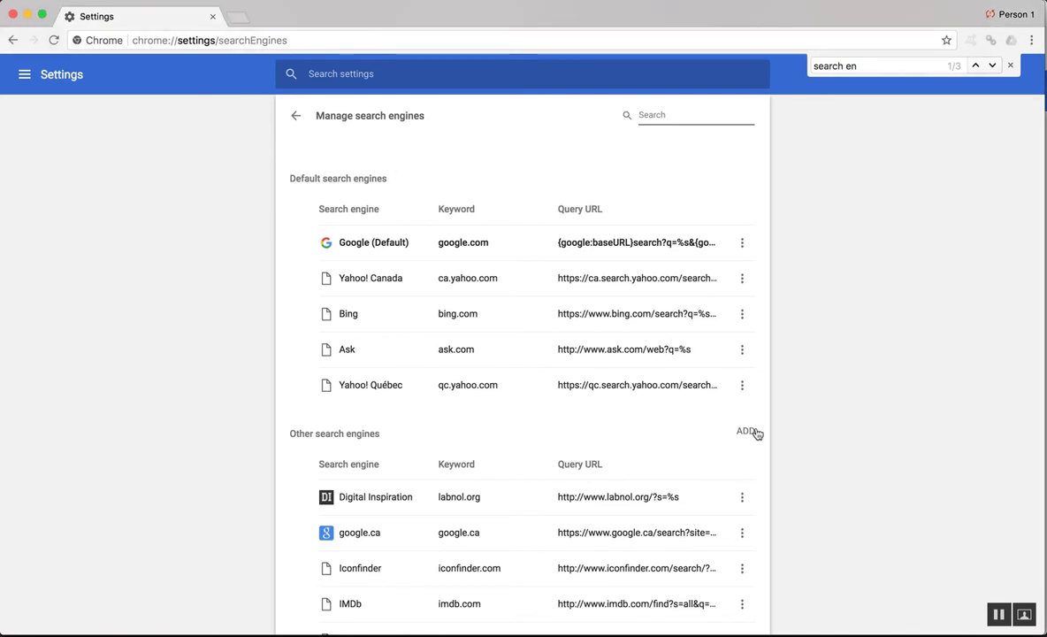
Start adding a new engine under Other search engines in Manage search engines.
{"action": "left_click", "coordinate": [747, 432]}
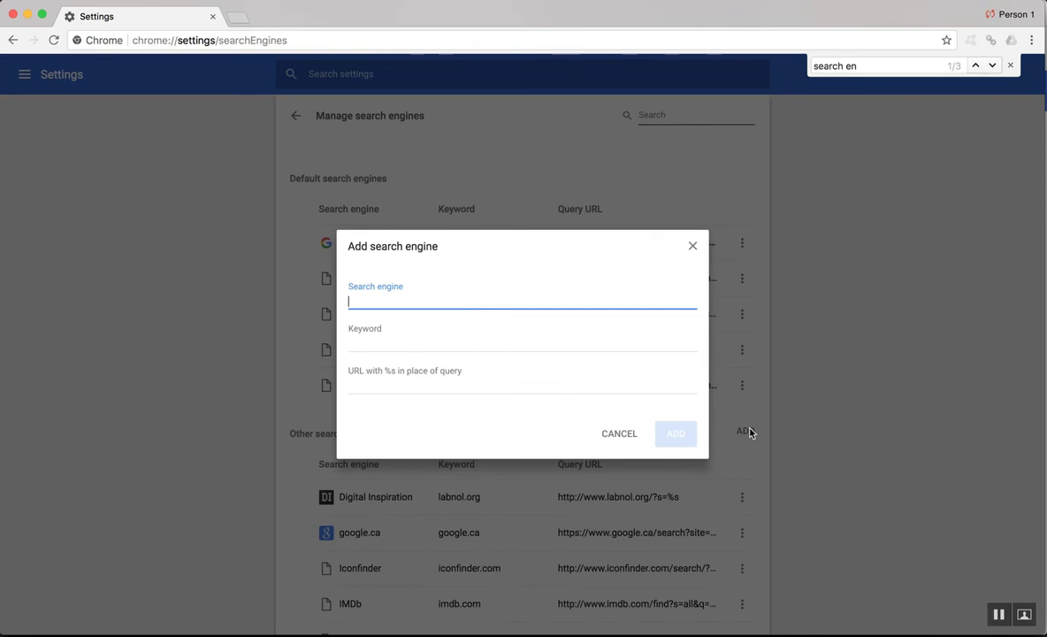
Add a 'Google US' search engine with keyword 'gus' and URL google.com/?gl=us.
{"action": "type", "text": "Google US"}
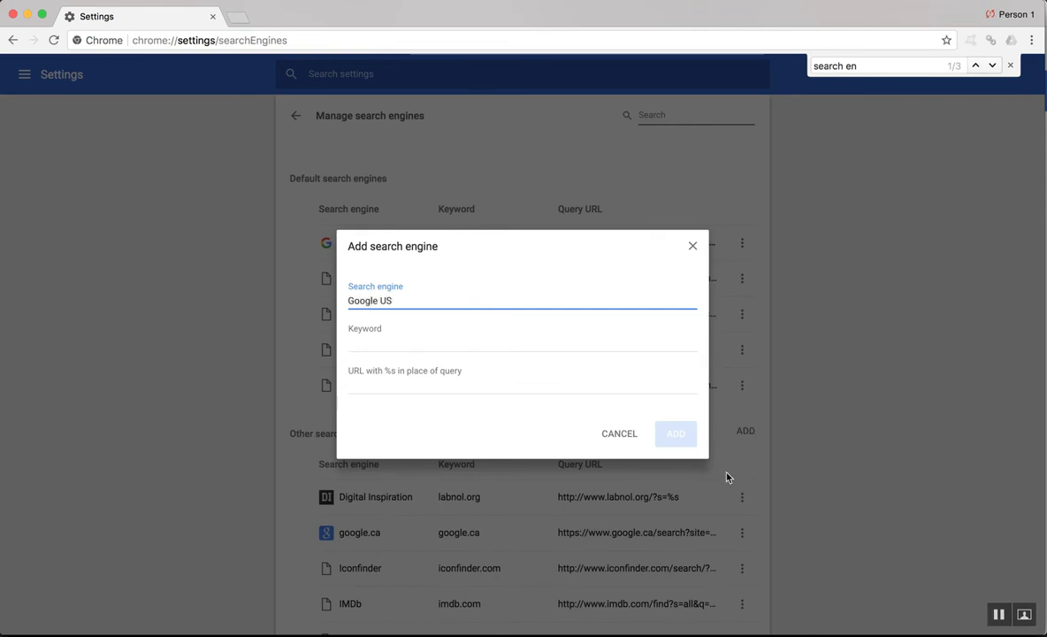
{"action": "left_click", "coordinate": [522, 340]}
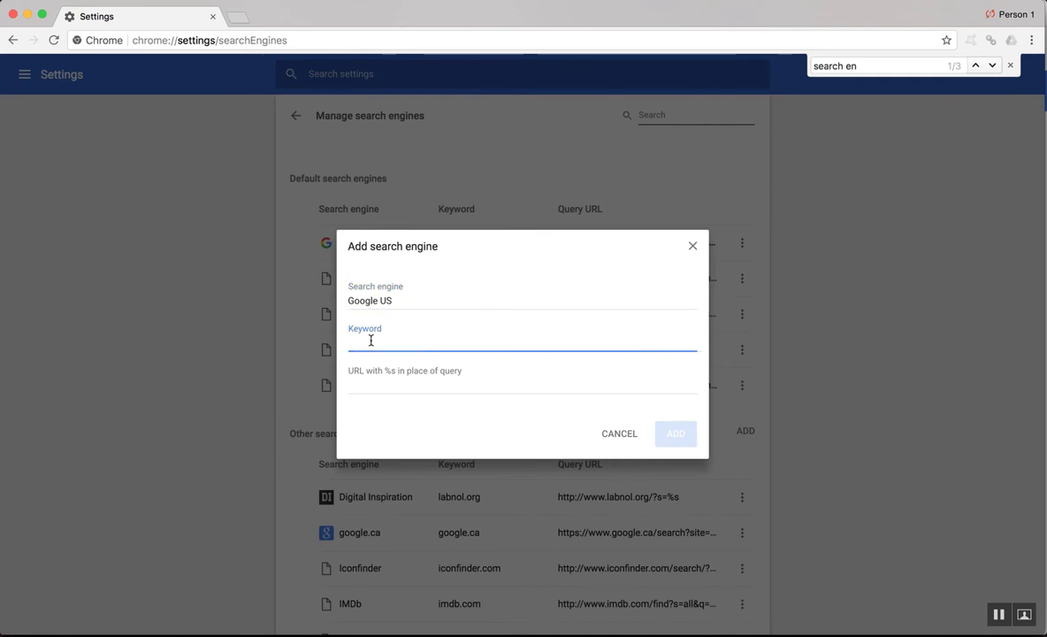
{"action": "type", "text": "gus"}
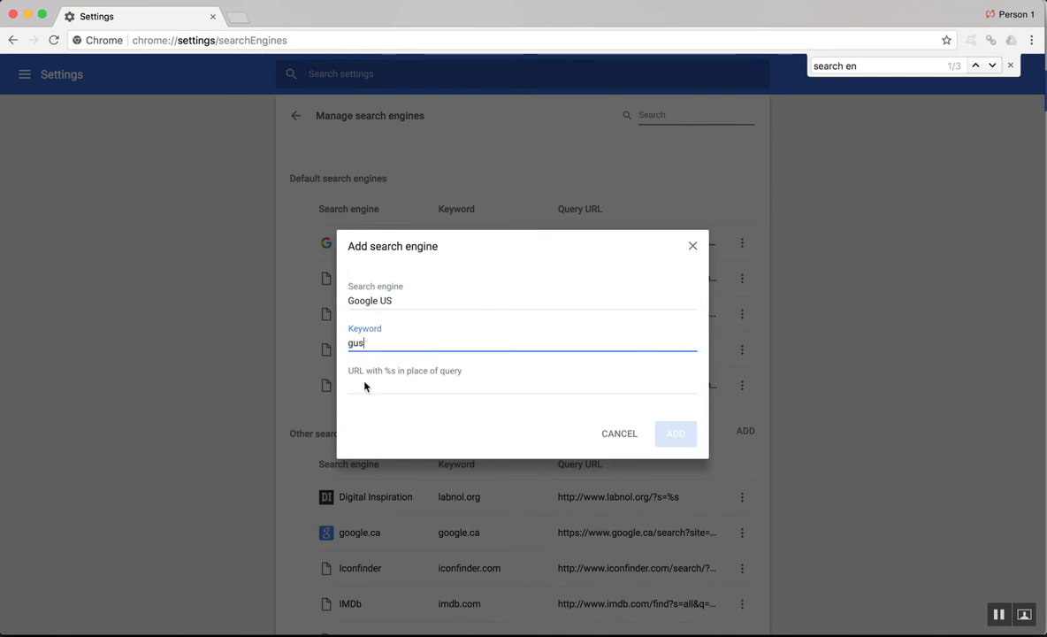
{"action": "left_click", "coordinate": [522, 386]}
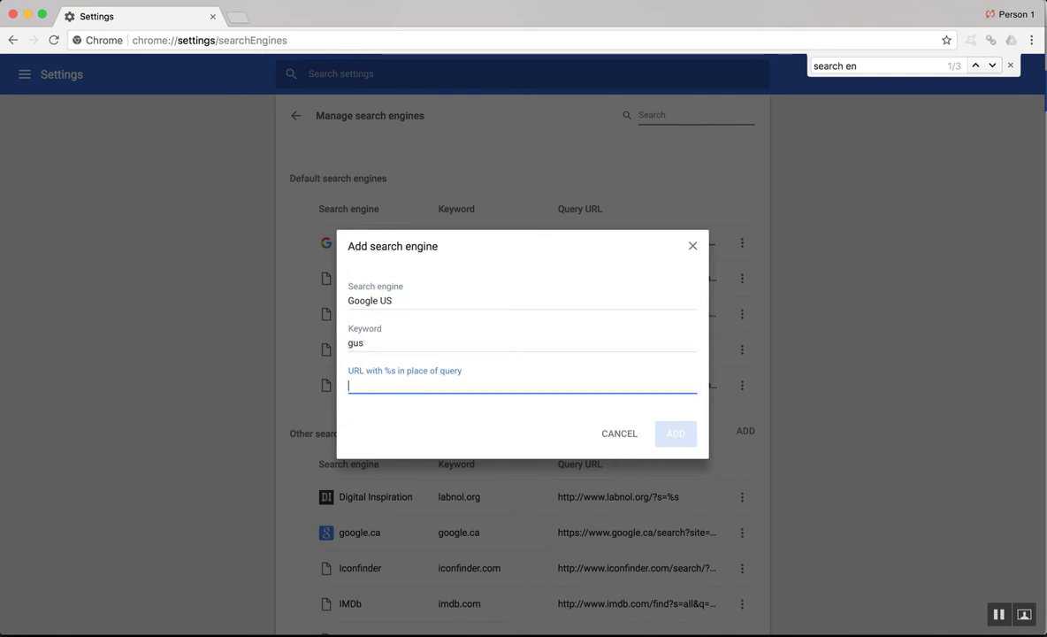
{"action": "type", "text": "google.com"}
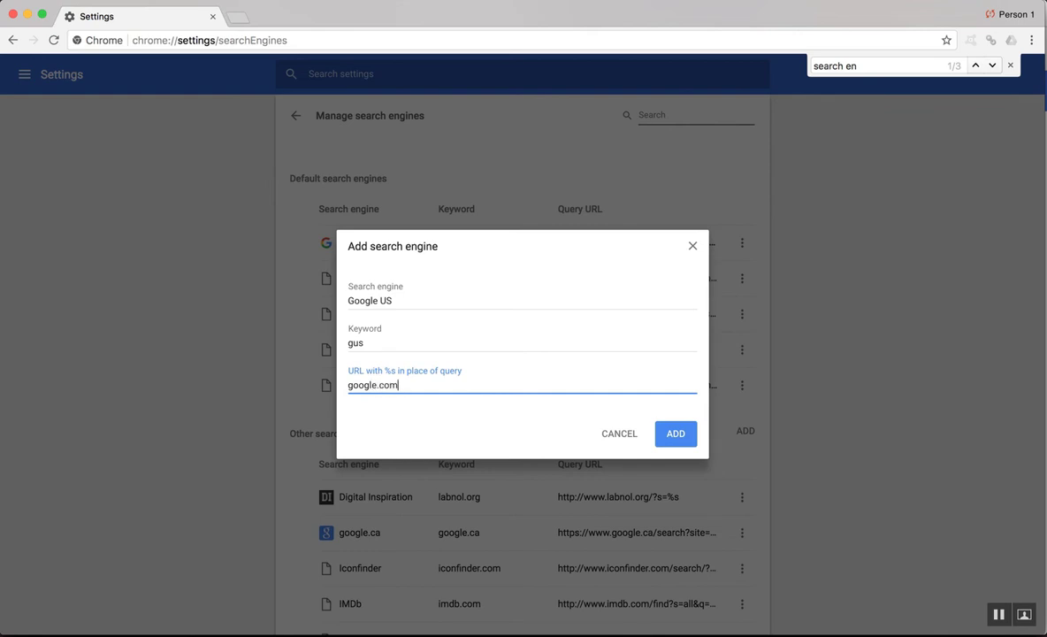
{"action": "type", "text": "/?"}
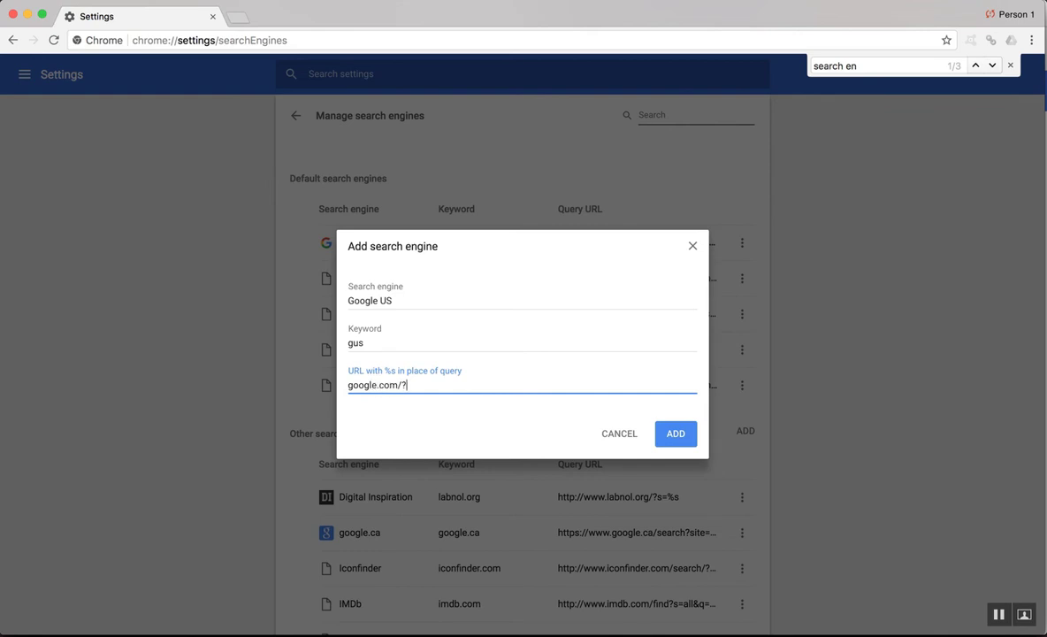
{"action": "type", "text": "gl=us"}
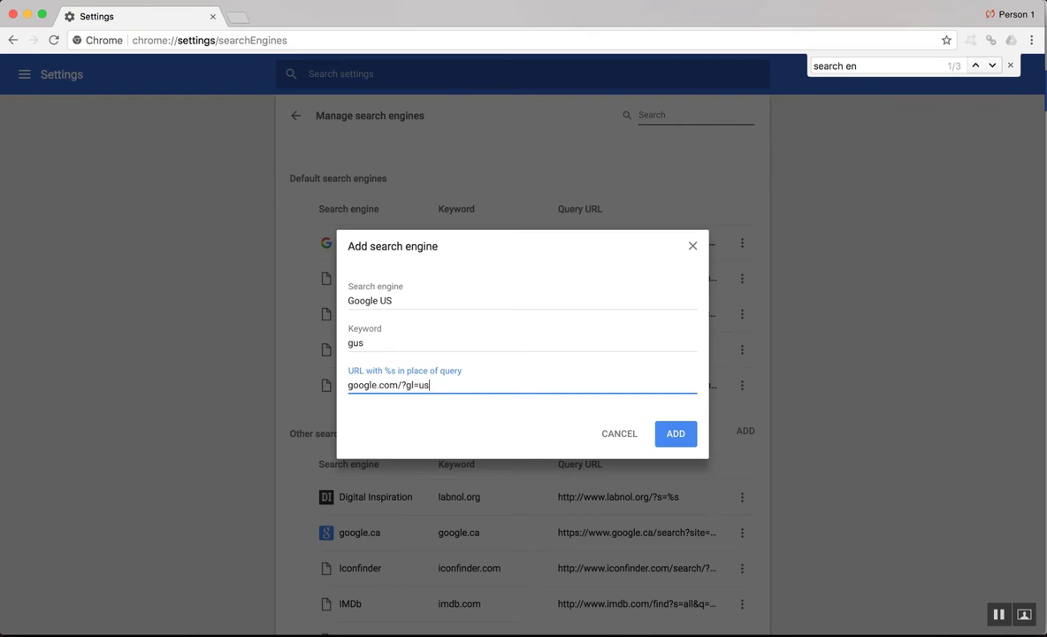
{"action": "left_click", "coordinate": [676, 433]}
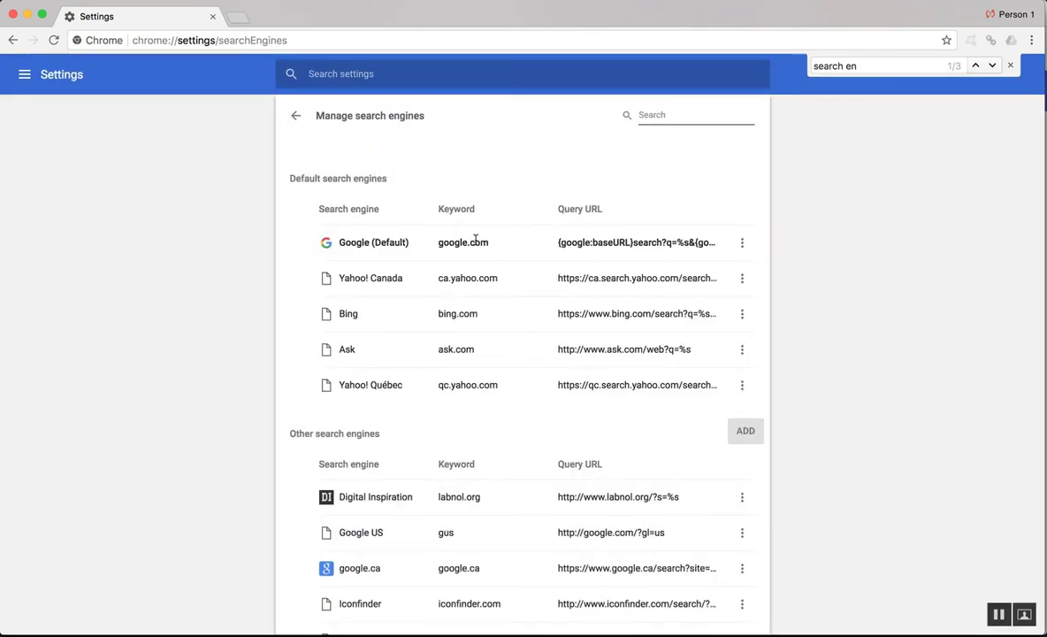
{"action": "left_click", "coordinate": [401, 16]}
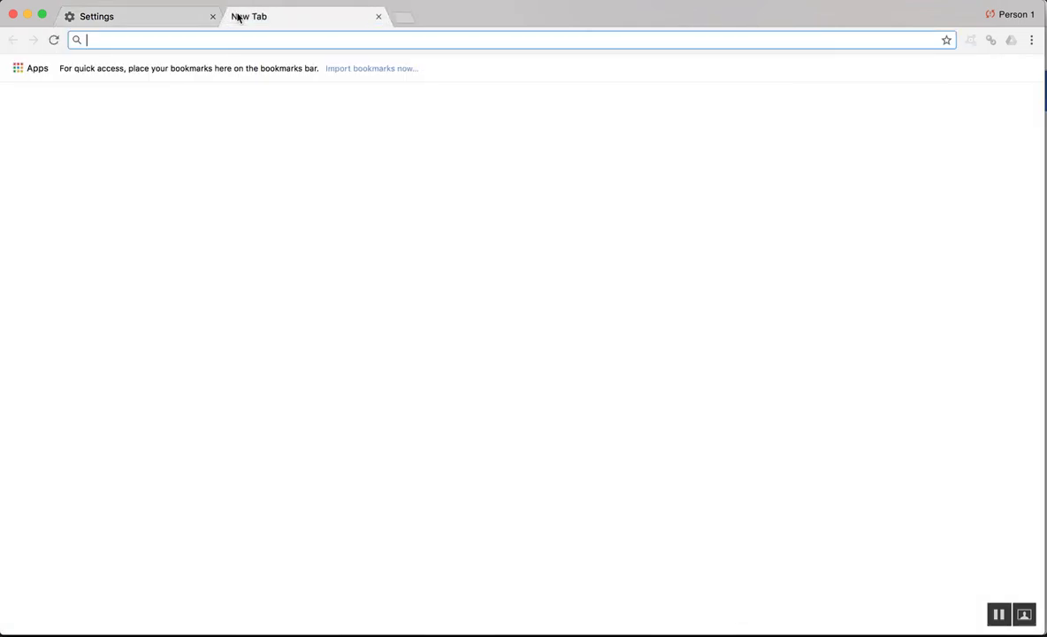
Use the 'gus' omnibox keyword to open google.com/?gl=us in the new tab.
{"action": "type", "text": "google.com"}
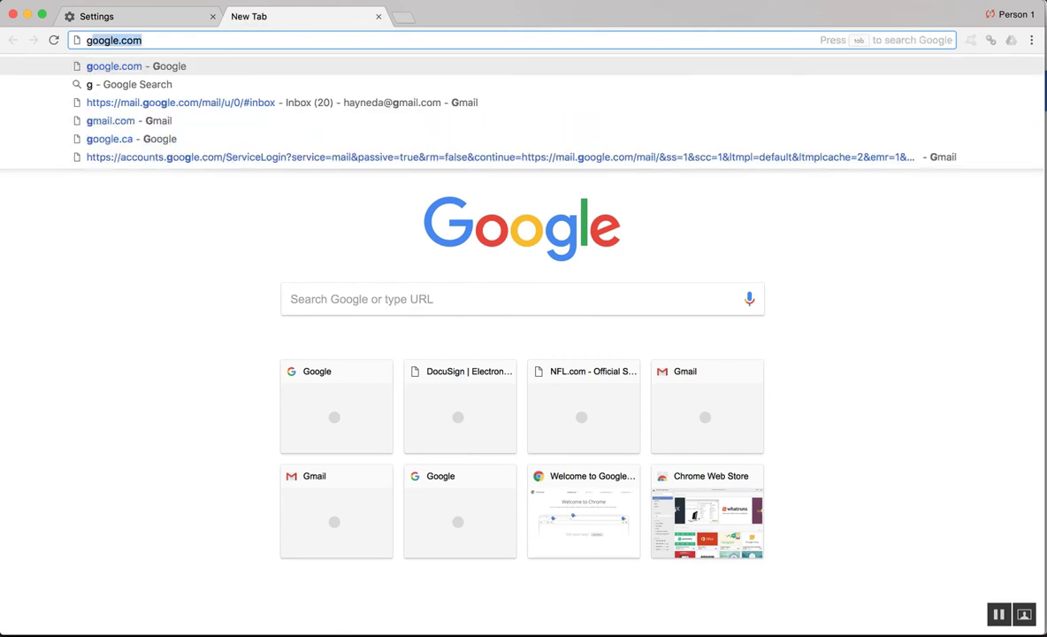
{"action": "type", "text": "gus"}
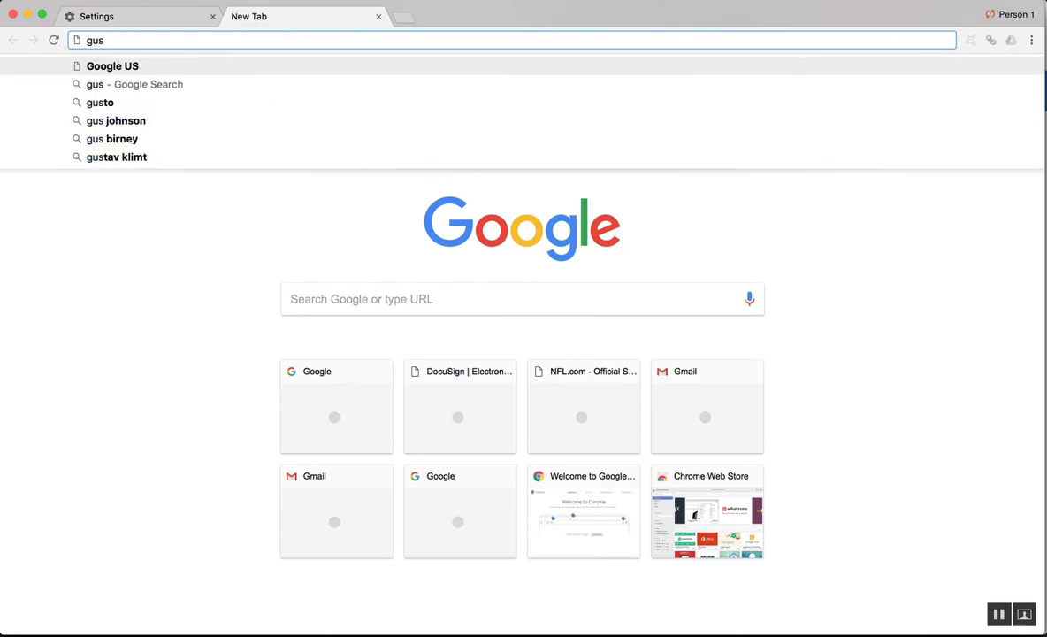
{"action": "left_click", "coordinate": [114, 66]}
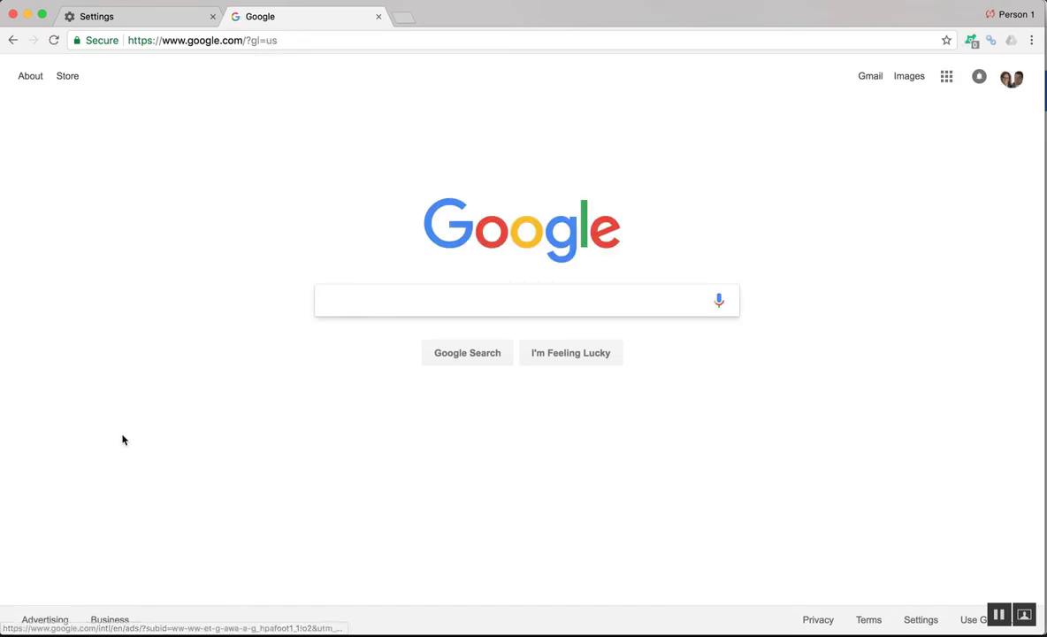
{"action": "mouse_move", "coordinate": [258, 340]}
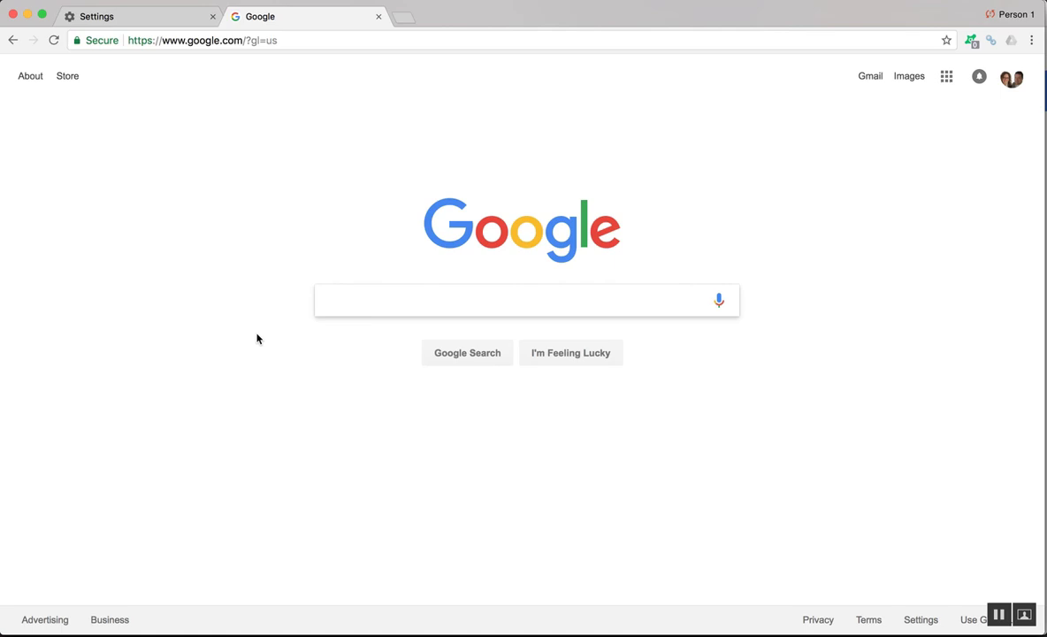
{"action": "mouse_move", "coordinate": [350, 56]}
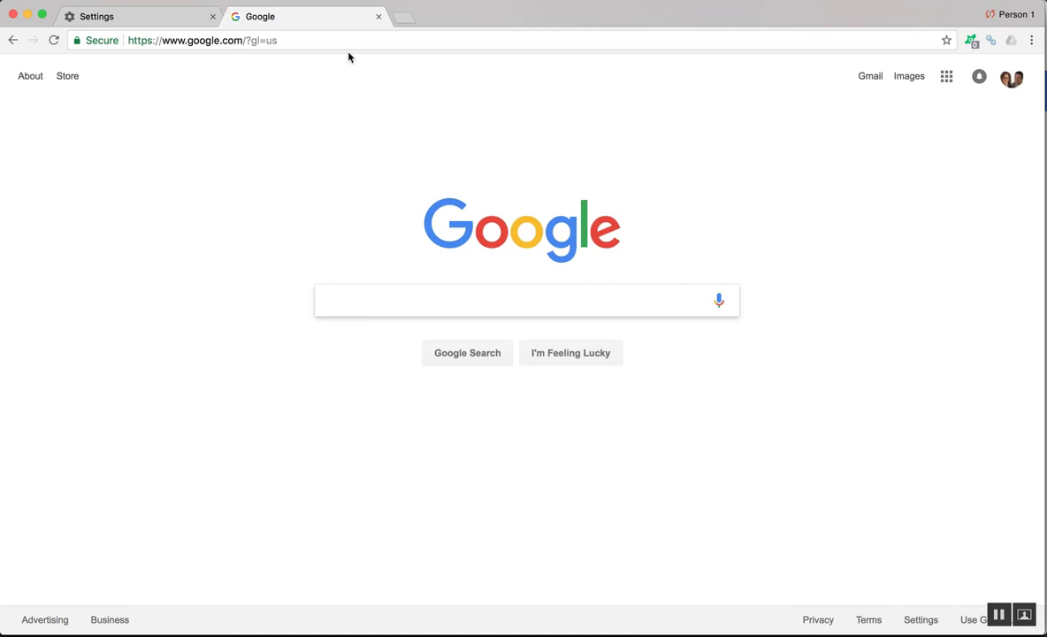
From Google Canada in a new tab, search 'florist los angeles' and scroll the flower-shop ads, map pack and Yelp results.
{"action": "left_click", "coordinate": [408, 16]}
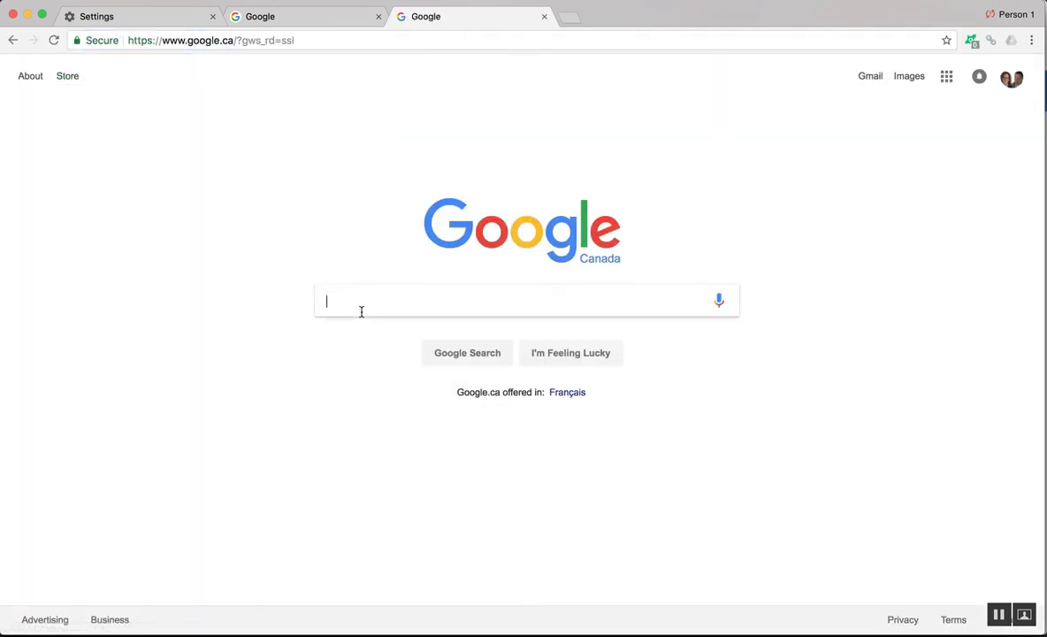
{"action": "type", "text": "florist"}
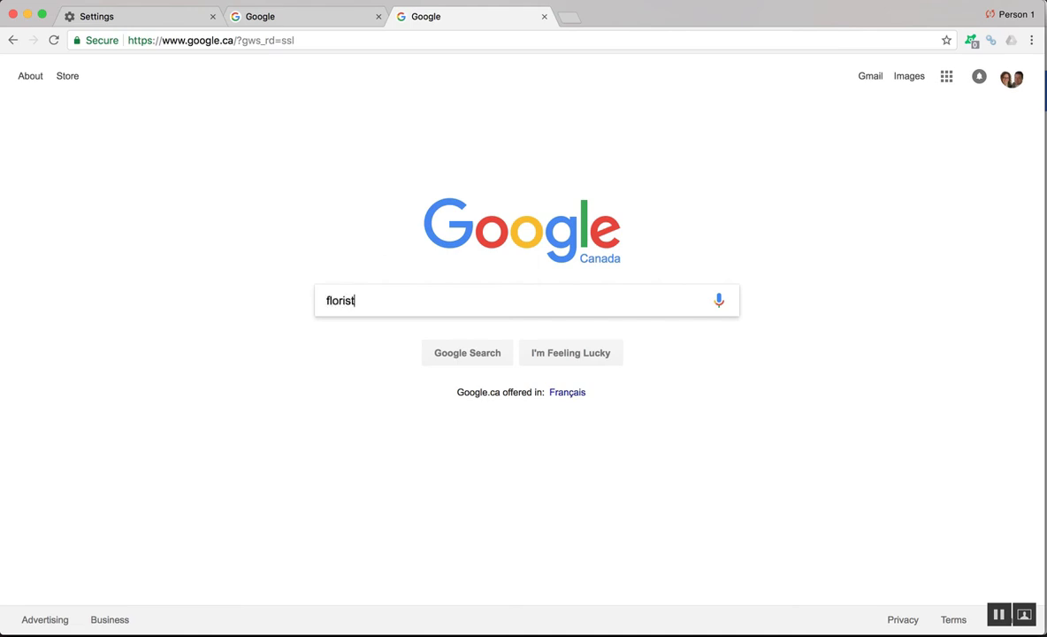
{"action": "type", "text": "los ang"}
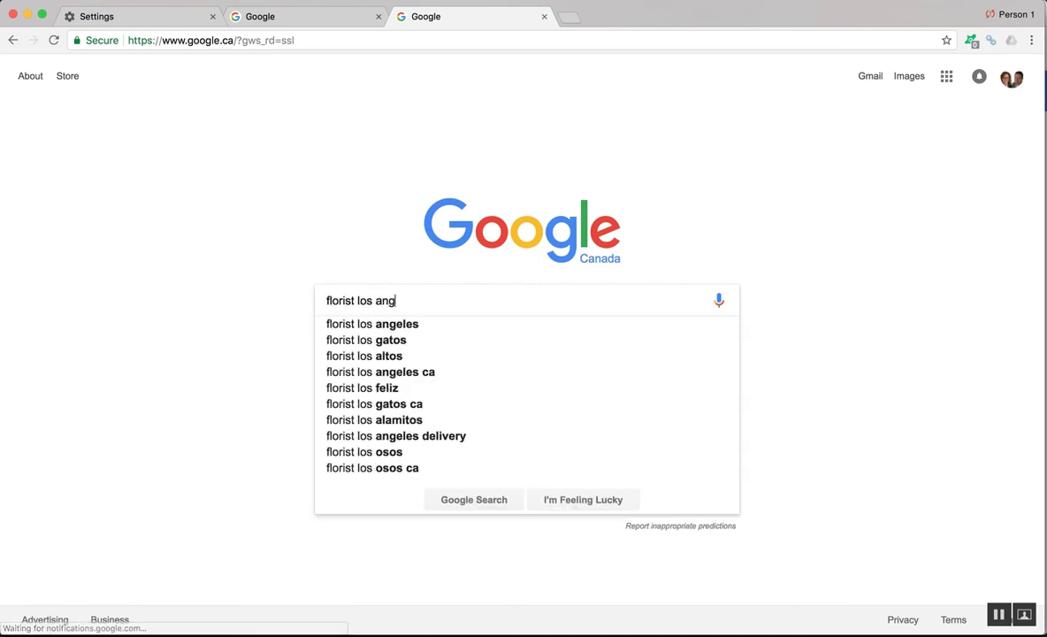
{"action": "left_click", "coordinate": [372, 322]}
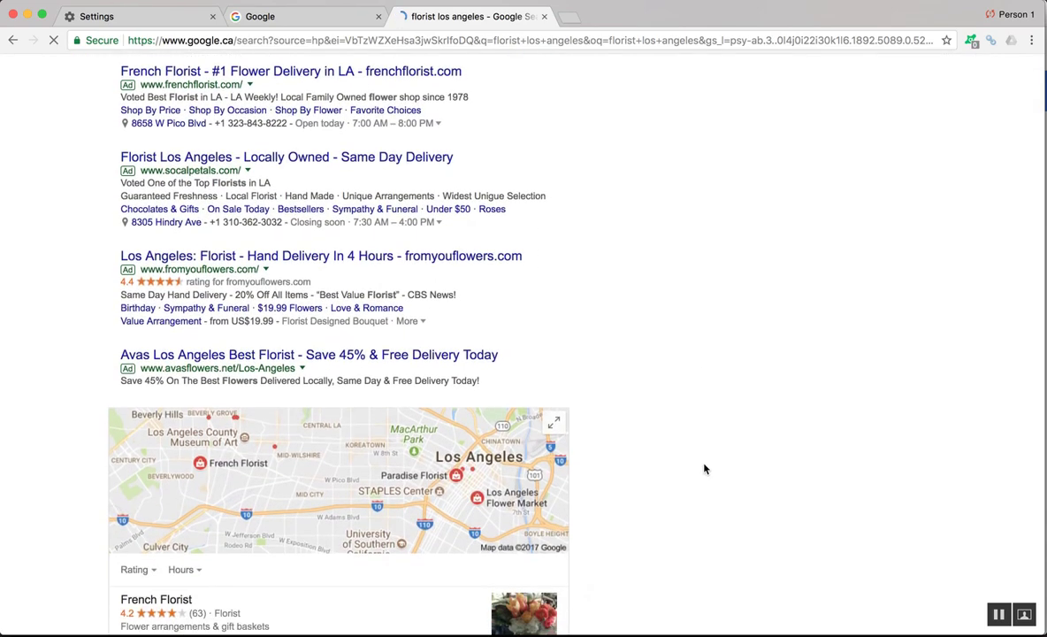
{"action": "scroll", "scroll_direction": "down", "scroll_amount": 3}
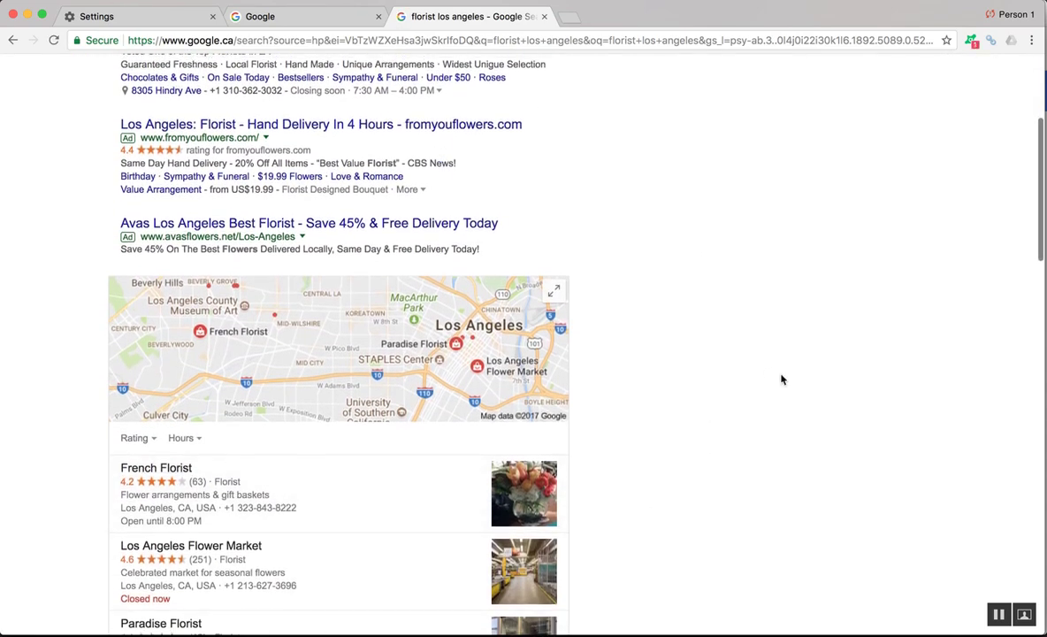
{"action": "scroll", "scroll_direction": "down", "scroll_amount": 3}
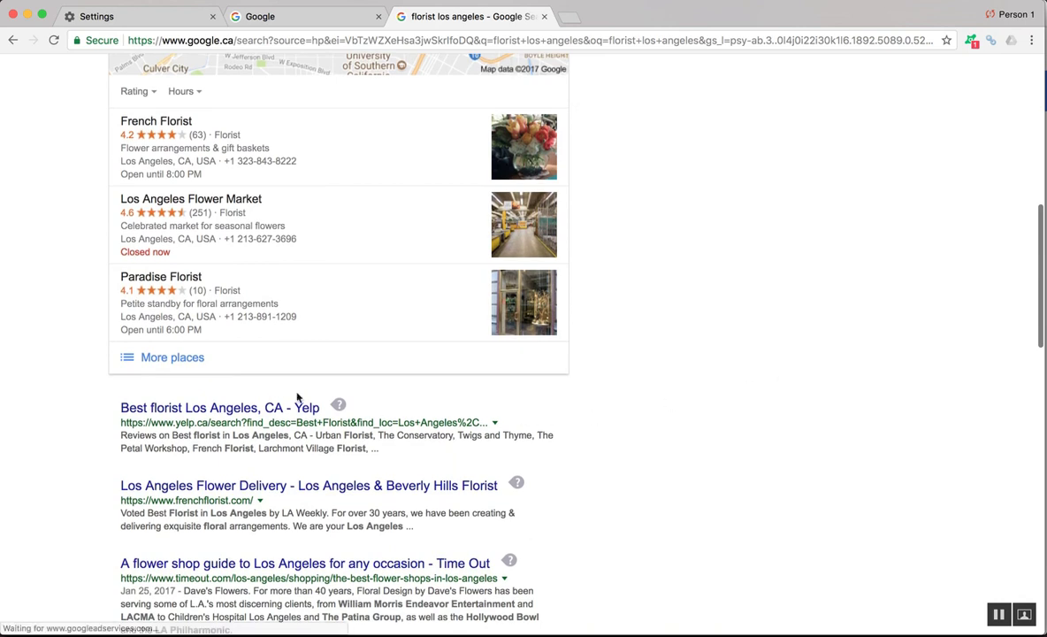
{"action": "mouse_move", "coordinate": [219, 407]}
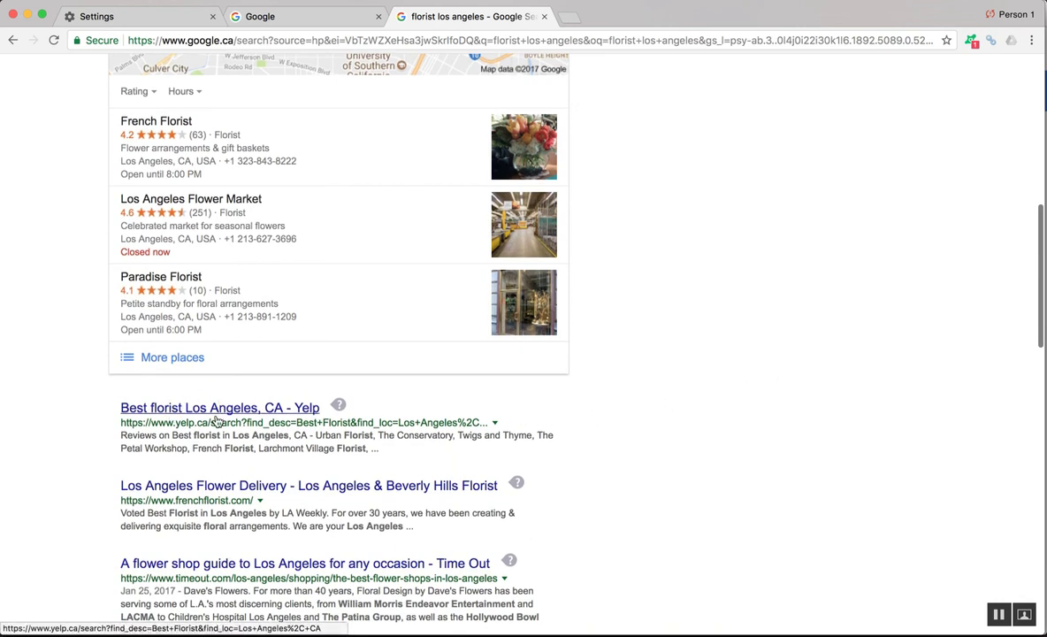
{"action": "mouse_move", "coordinate": [216, 407]}
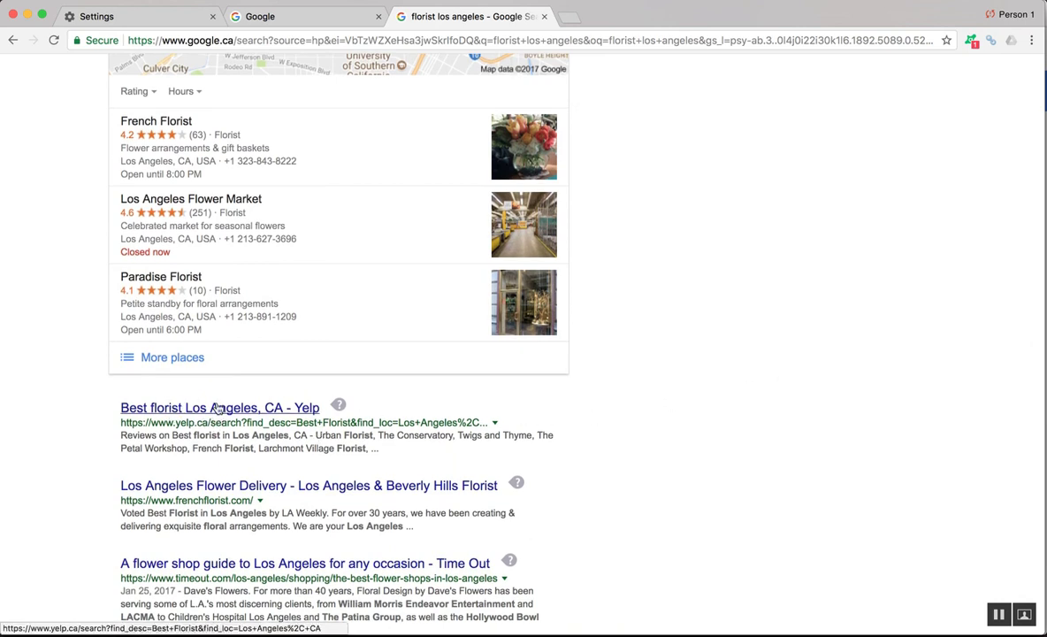
{"action": "scroll", "scroll_direction": "down", "scroll_amount": 3}
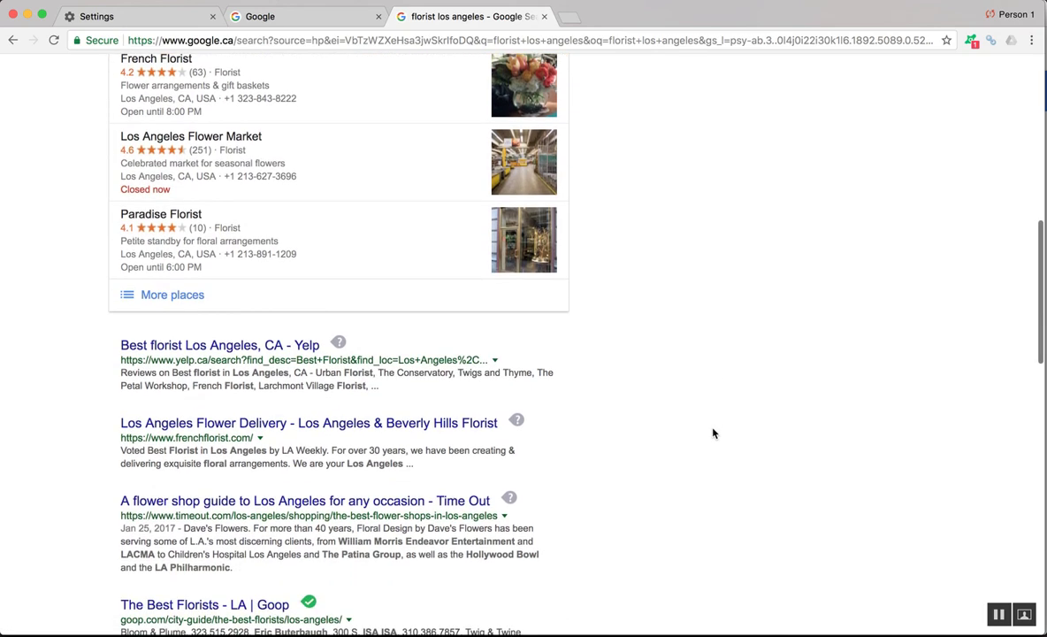